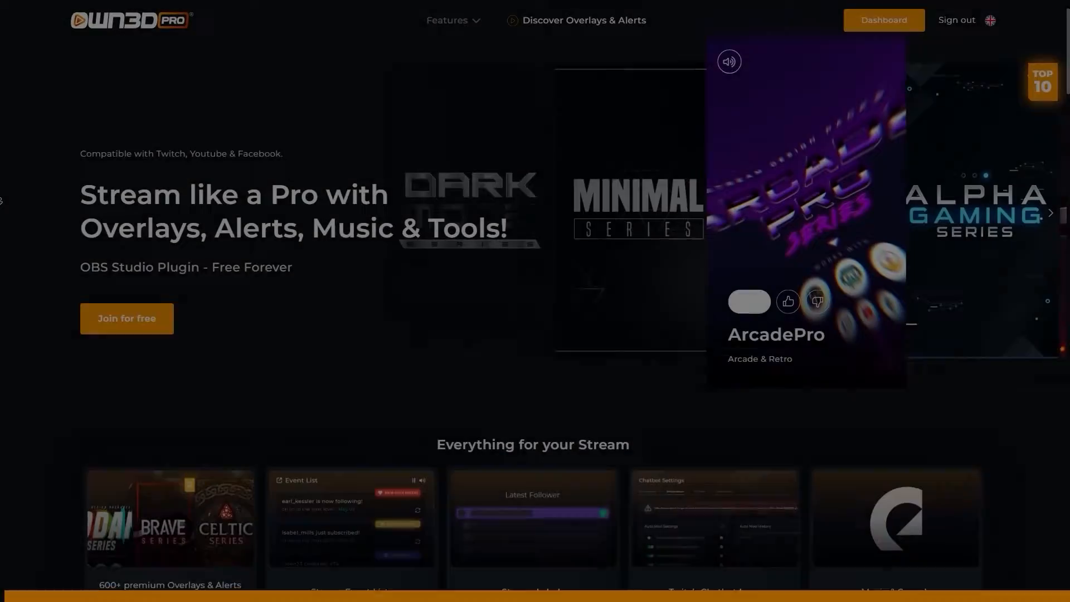
# Step: Browse the dashboard's Countdown, Linkspree, Progress, Overlays and Extensions pages
pyautogui.scroll(-3)
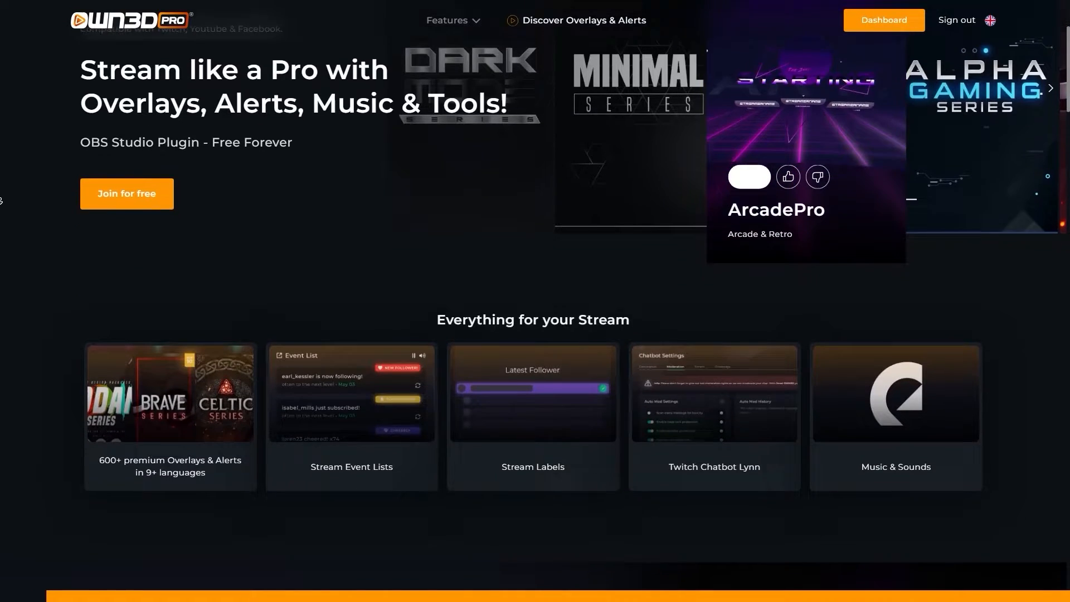
pyautogui.scroll(-3)
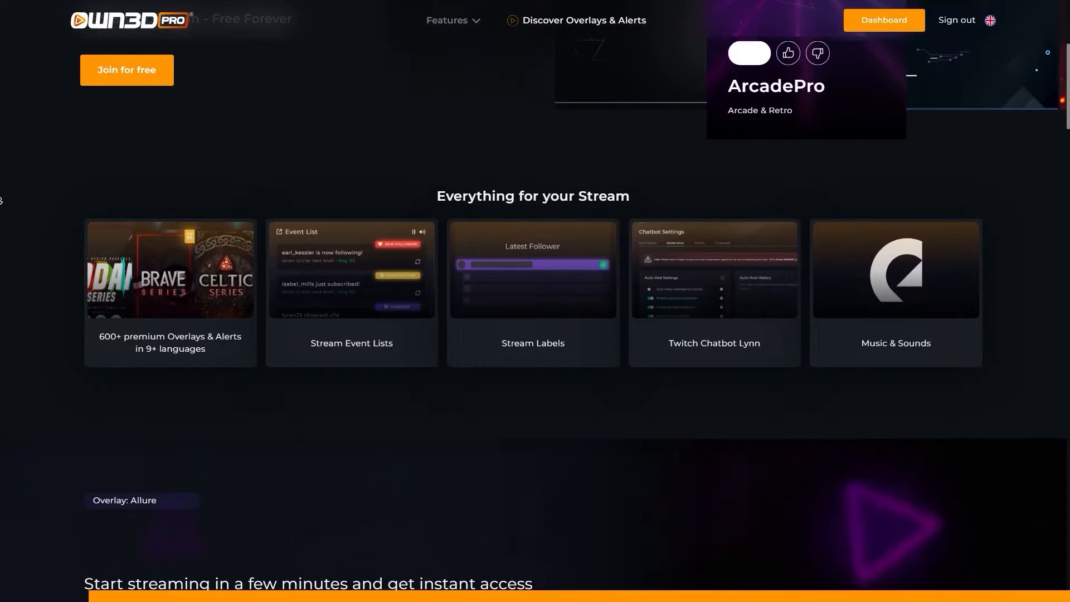
pyautogui.scroll(-3)
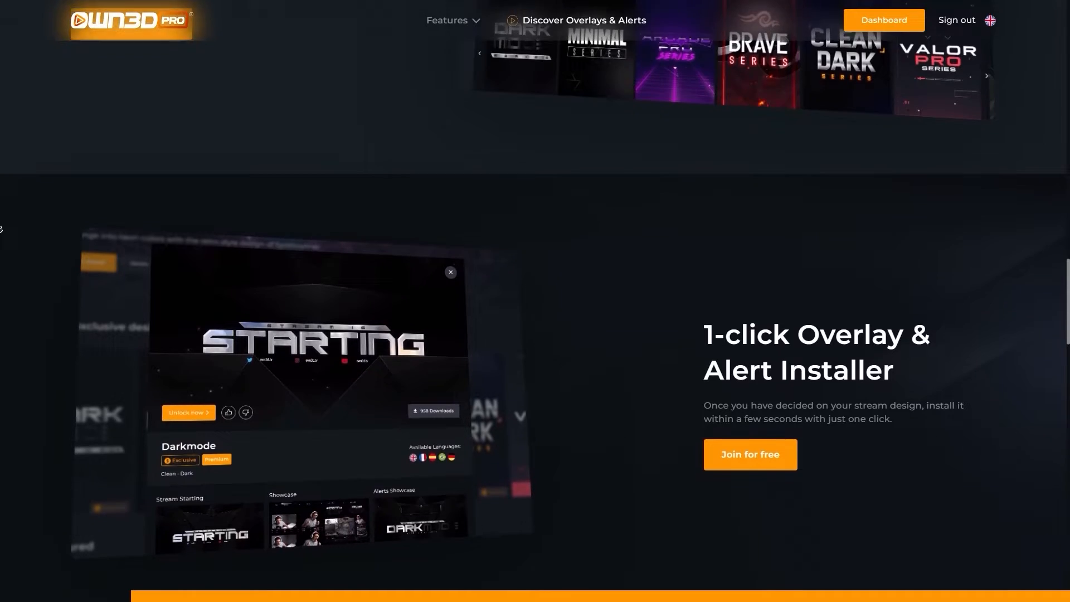
pyautogui.scroll(-3)
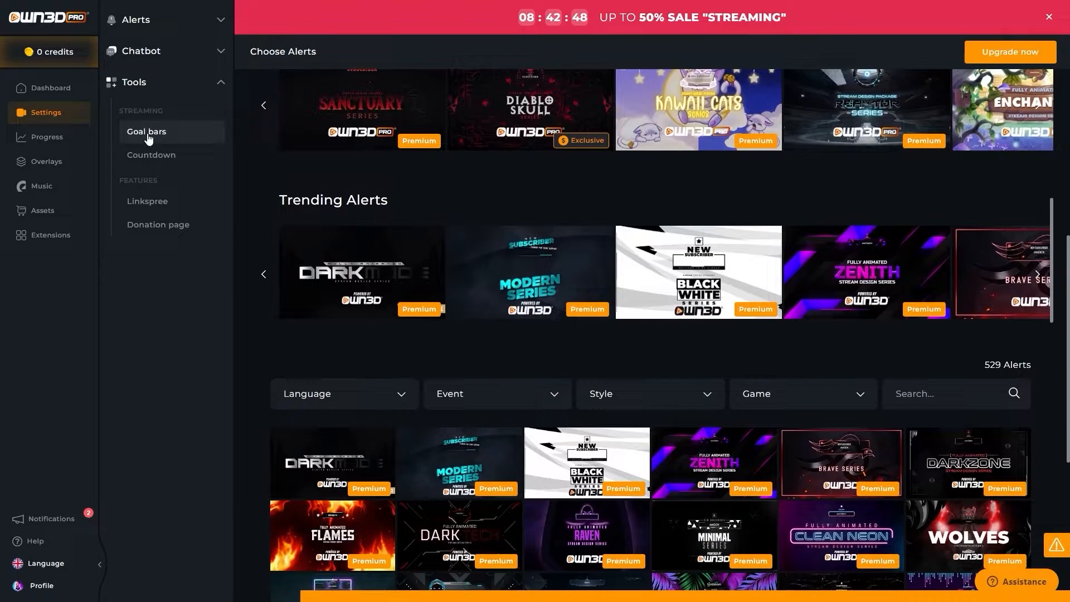
pyautogui.click(152, 154)
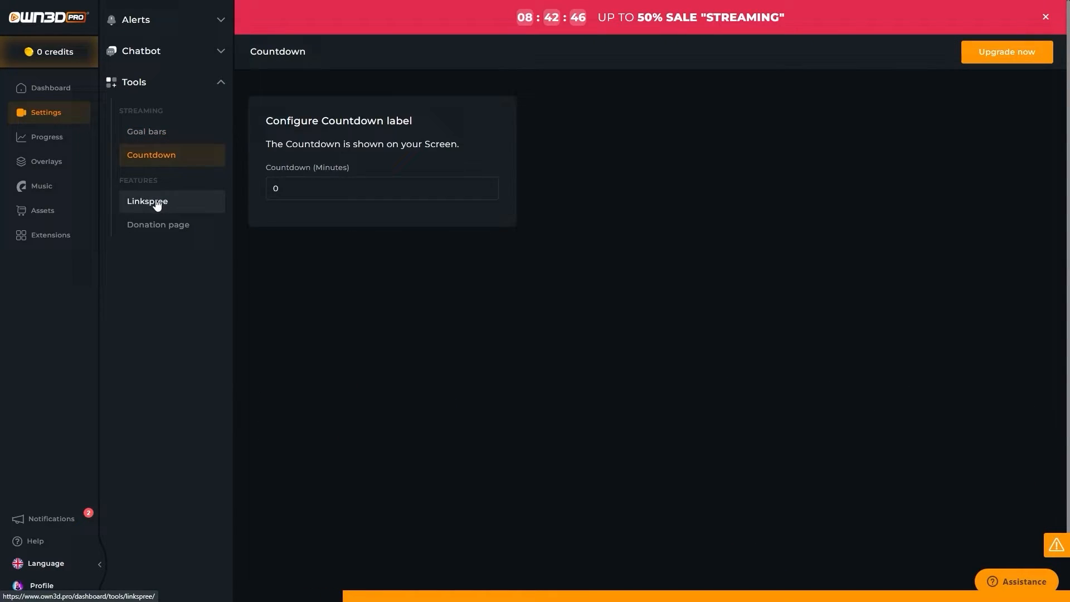
pyautogui.click(147, 201)
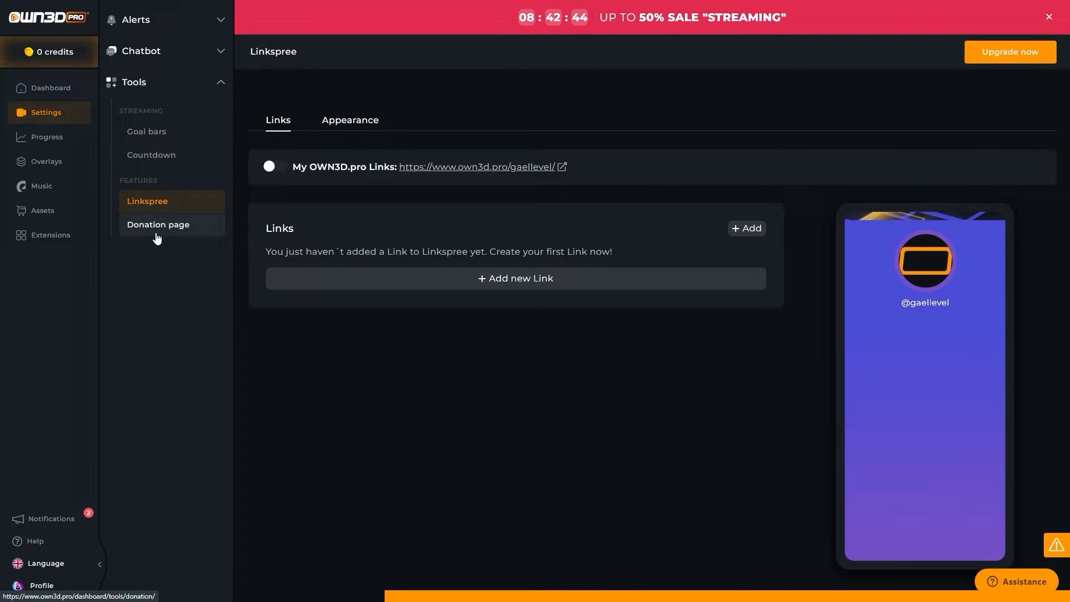
pyautogui.click(47, 136)
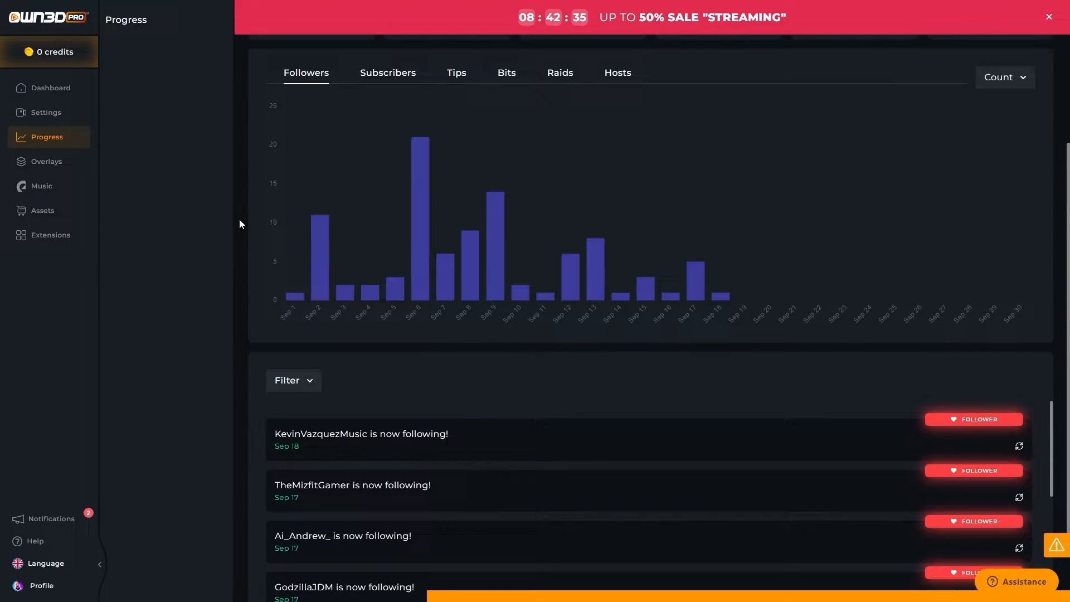
pyautogui.click(46, 160)
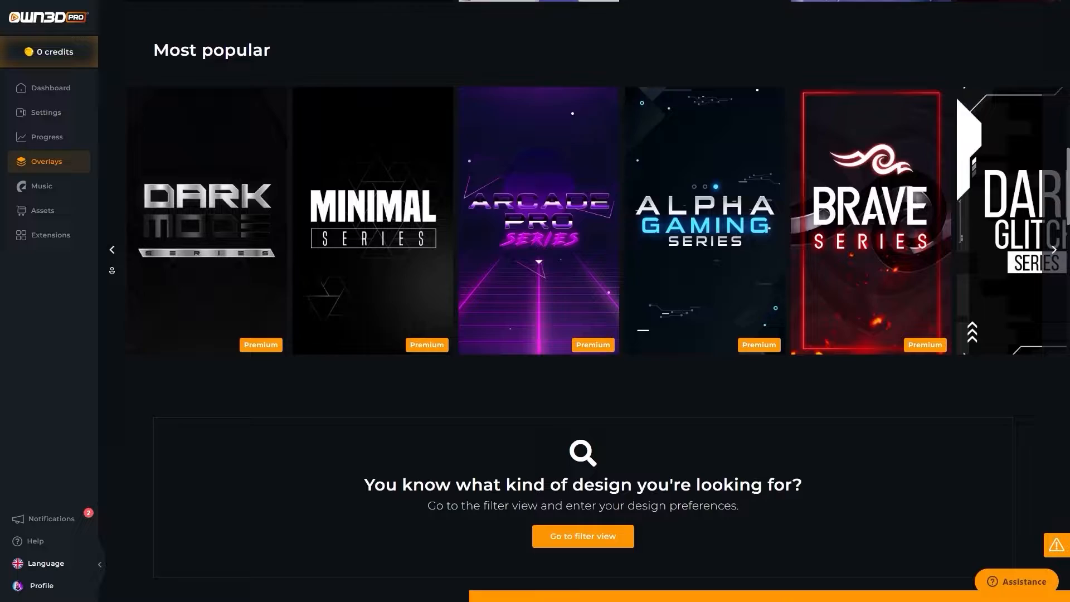
pyautogui.click(41, 186)
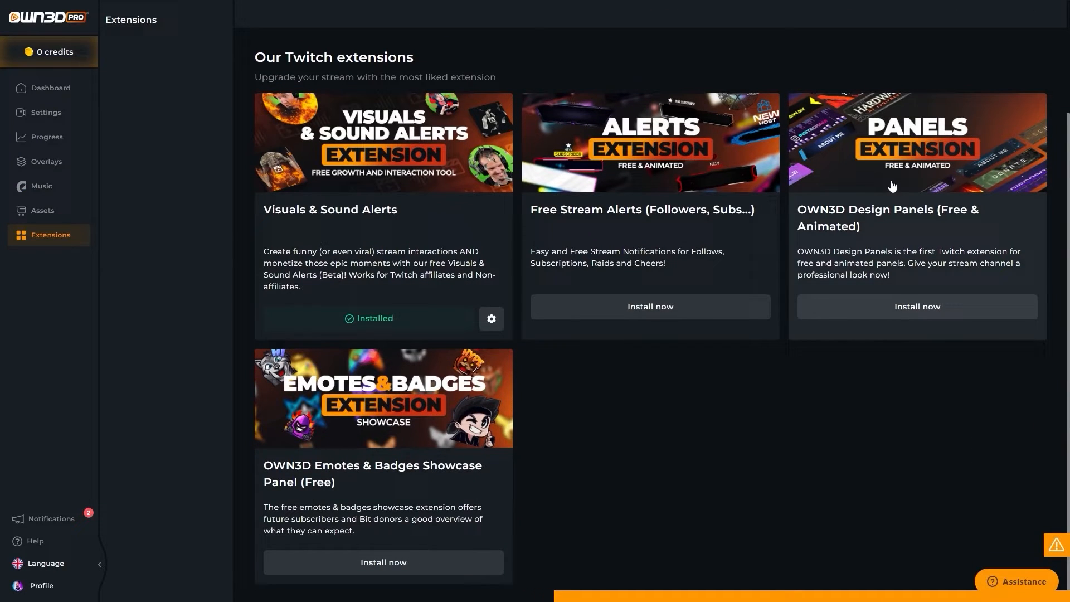
pyautogui.moveTo(603, 164)
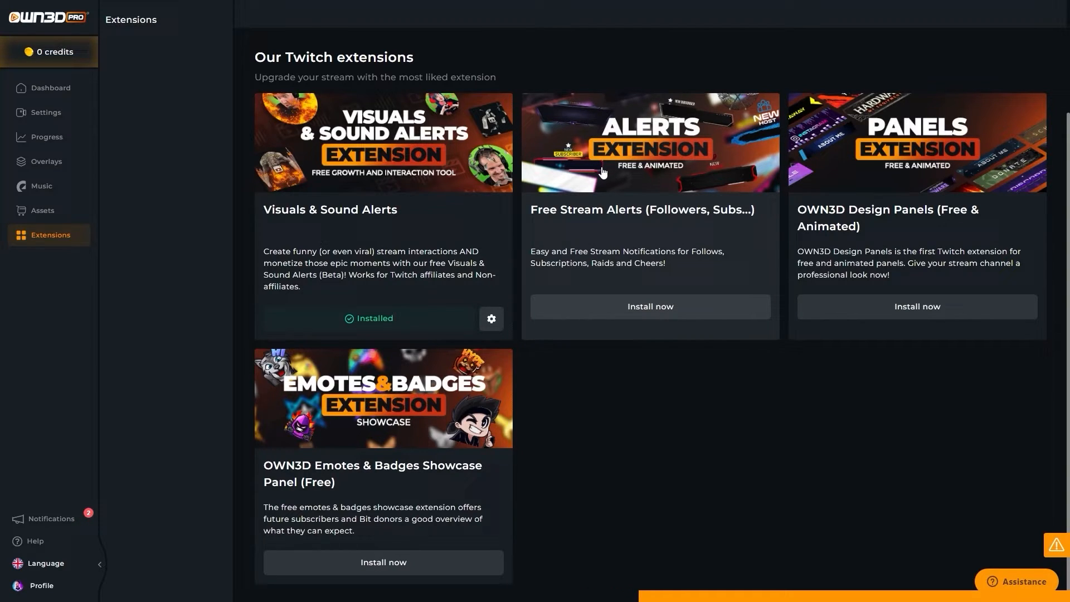
# Step: Bring up the Visuals & Sound Alerts Twitch extension configuration
pyautogui.click(490, 319)
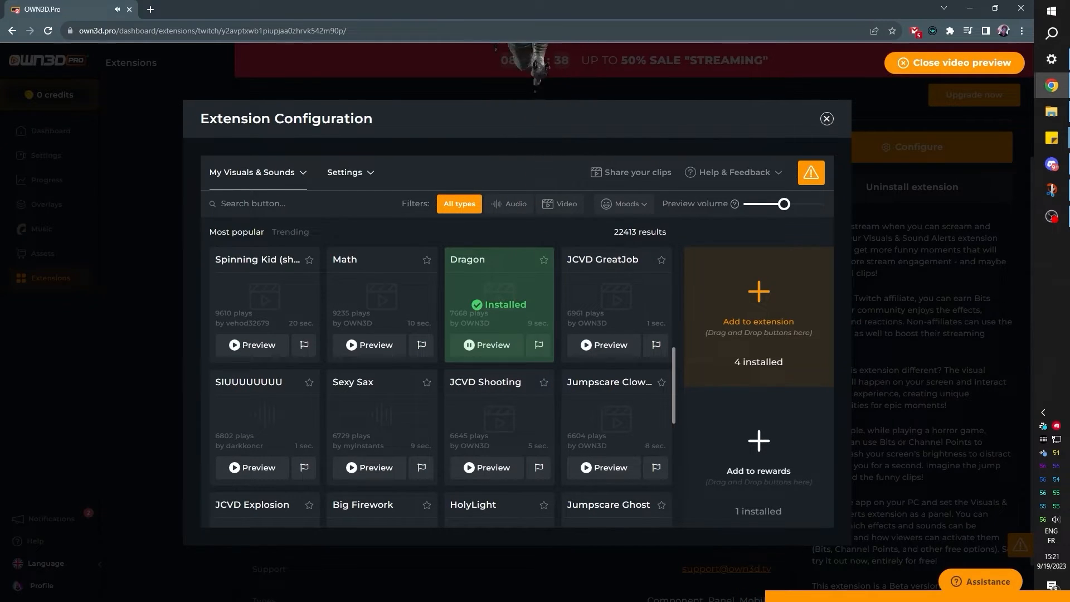
# Step: Preview the fiery explosion alert effect, then return to the OWN3D Pro homepage
pyautogui.click(487, 346)
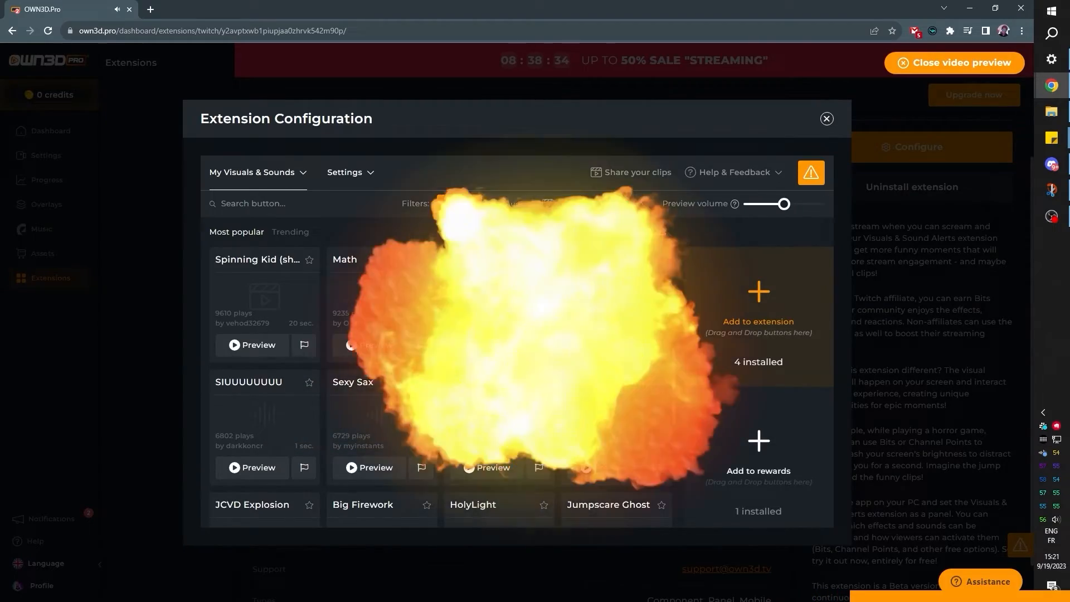
pyautogui.click(826, 118)
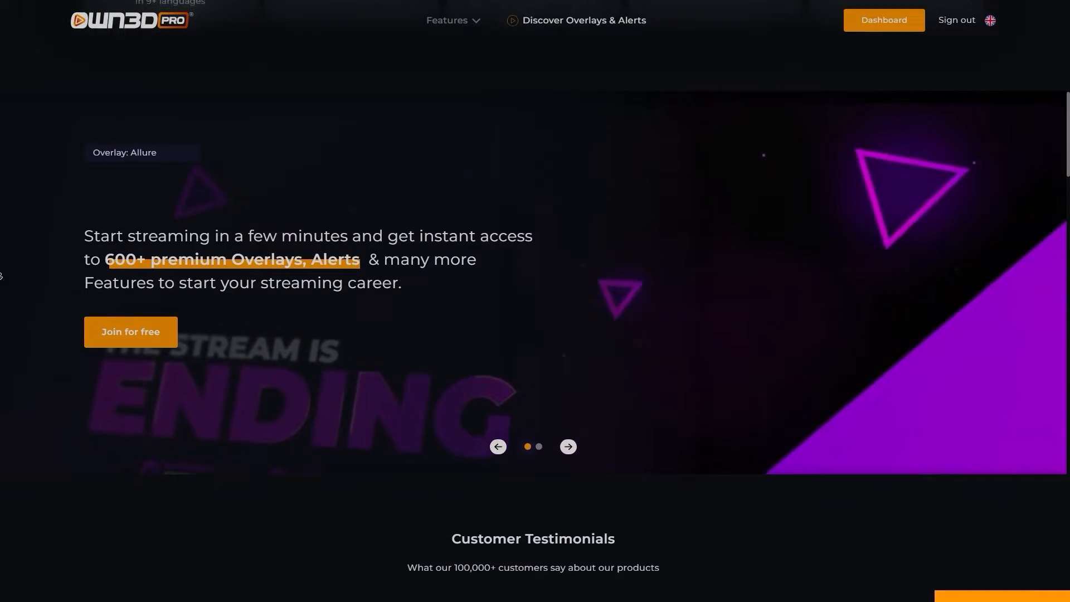
pyautogui.scroll(-3)
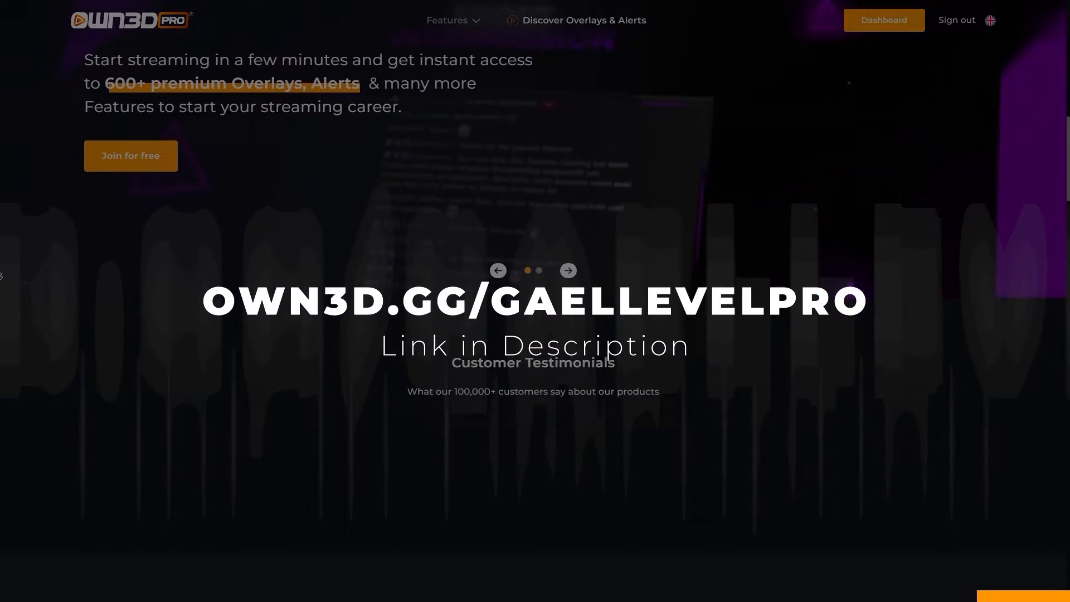
pyautogui.scroll(-3)
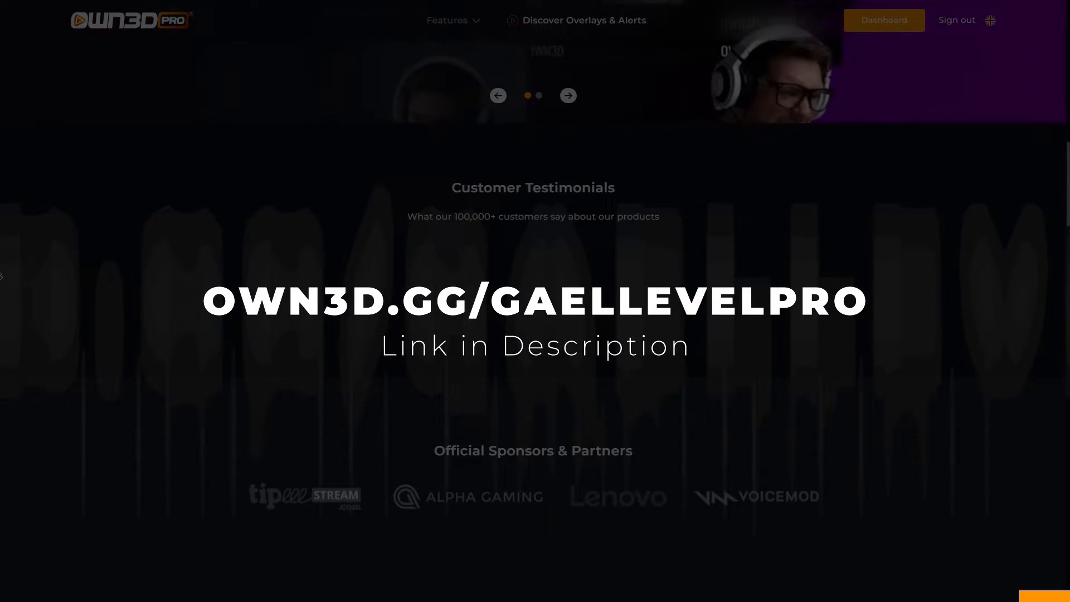
pyautogui.scroll(-3)
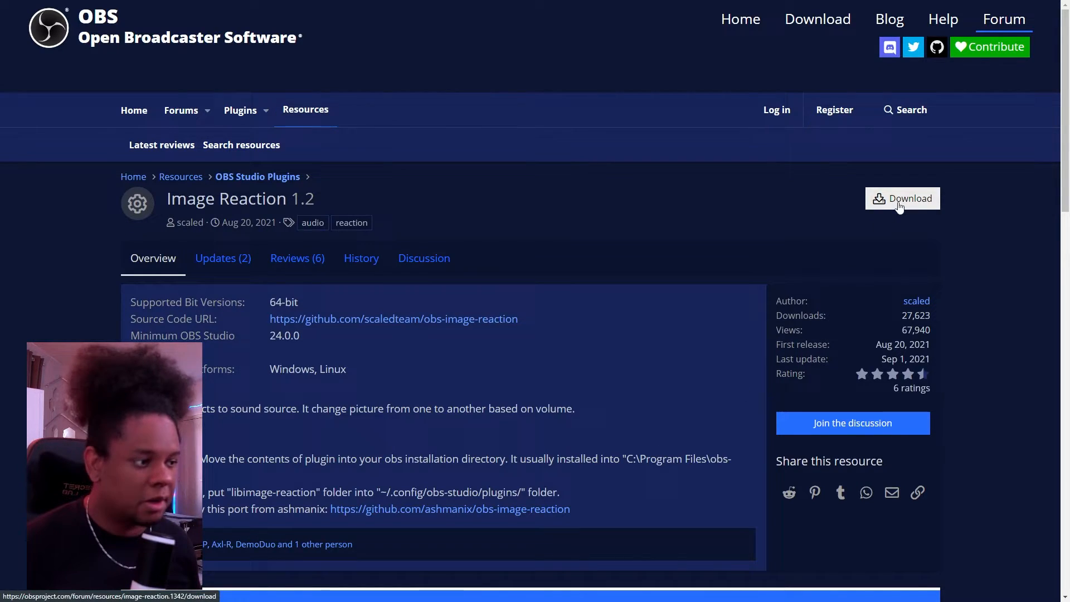
# Step: Download obs-image-reaction-windows64.zip and read its README.txt installation notes
pyautogui.click(902, 199)
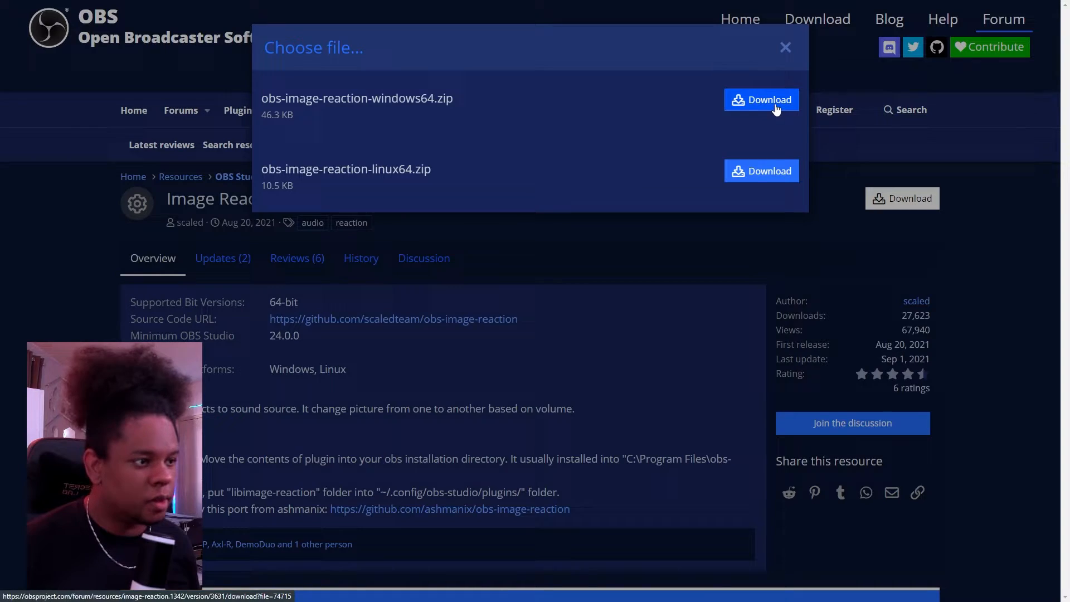
pyautogui.click(762, 99)
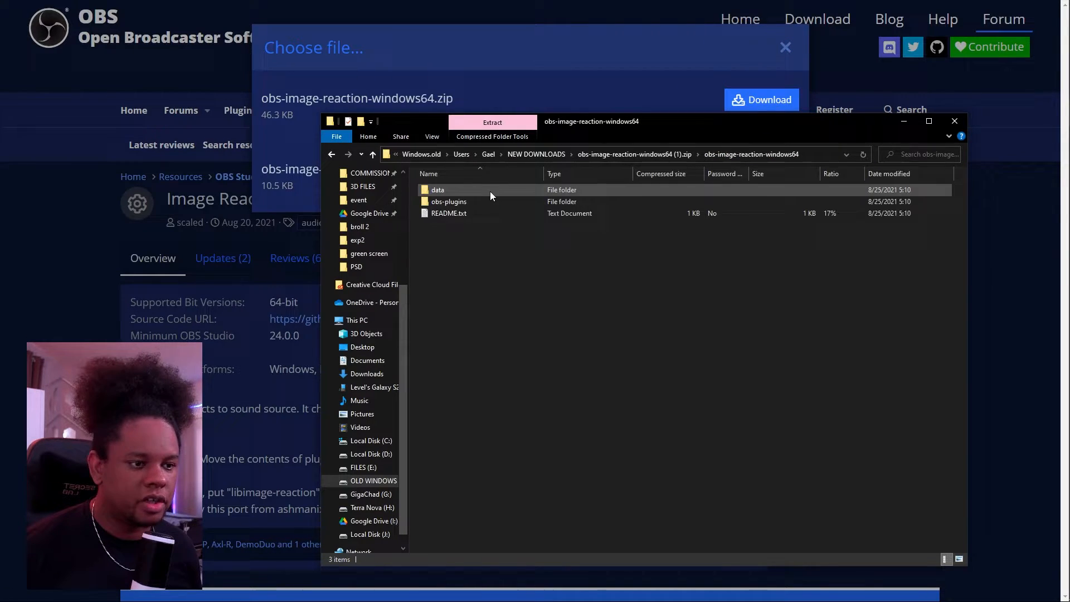
pyautogui.click(448, 213)
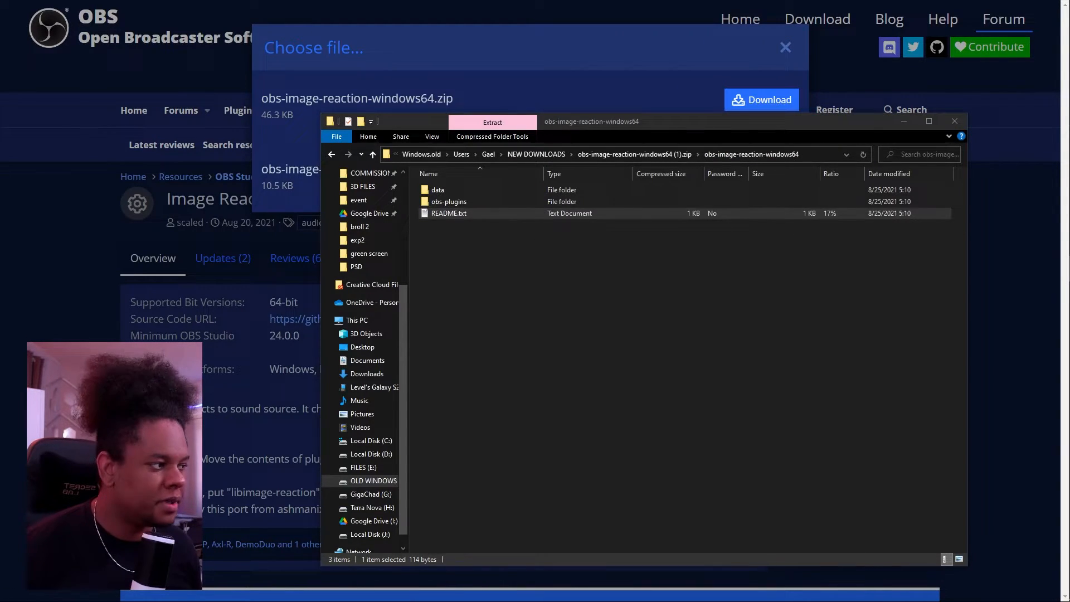
pyautogui.doubleClick(449, 213)
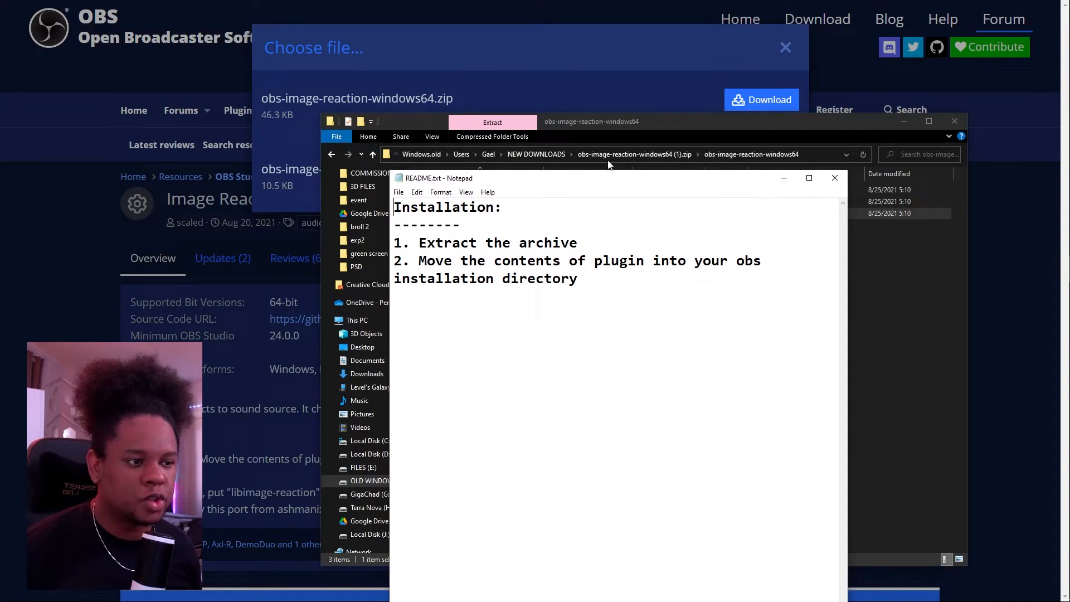
# Step: Extract the plugin archive and reach the obs-plugins folder inside obs-image-reaction-windows64
pyautogui.rightClick(487, 190)
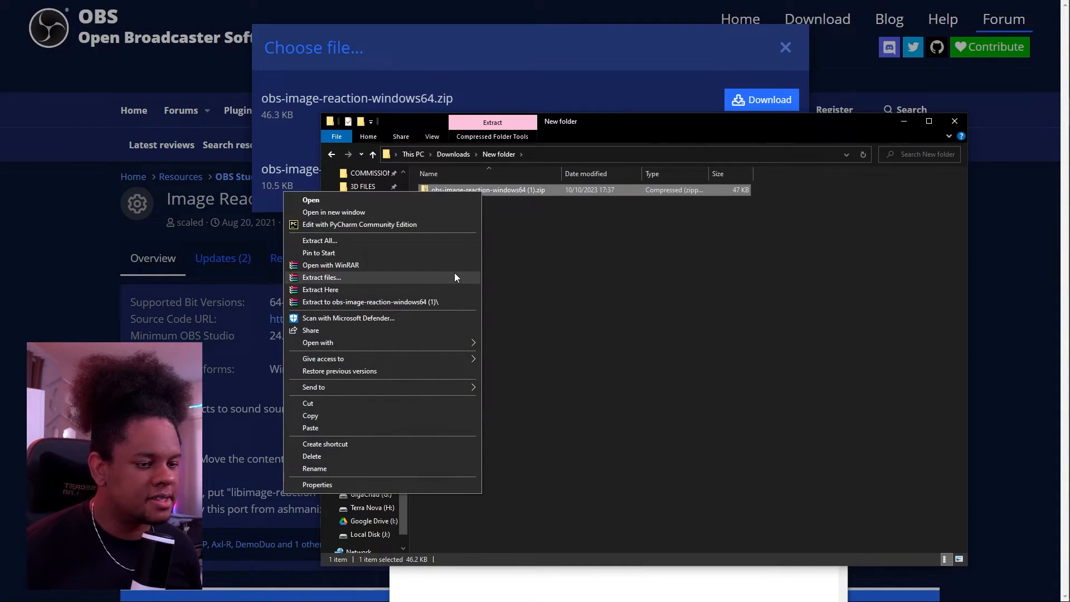
pyautogui.moveTo(440, 302)
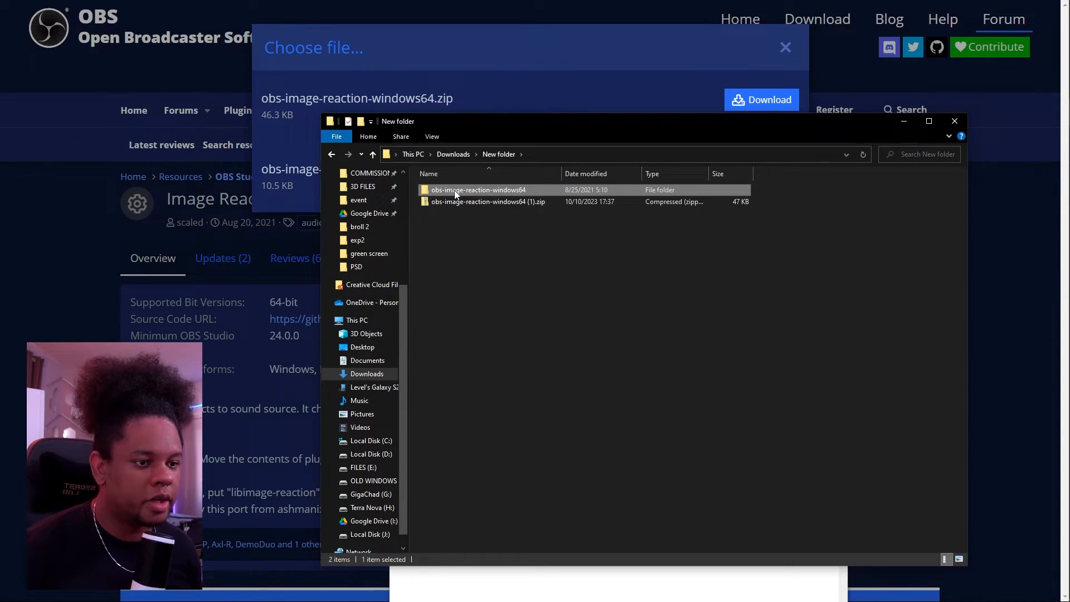
pyautogui.doubleClick(478, 189)
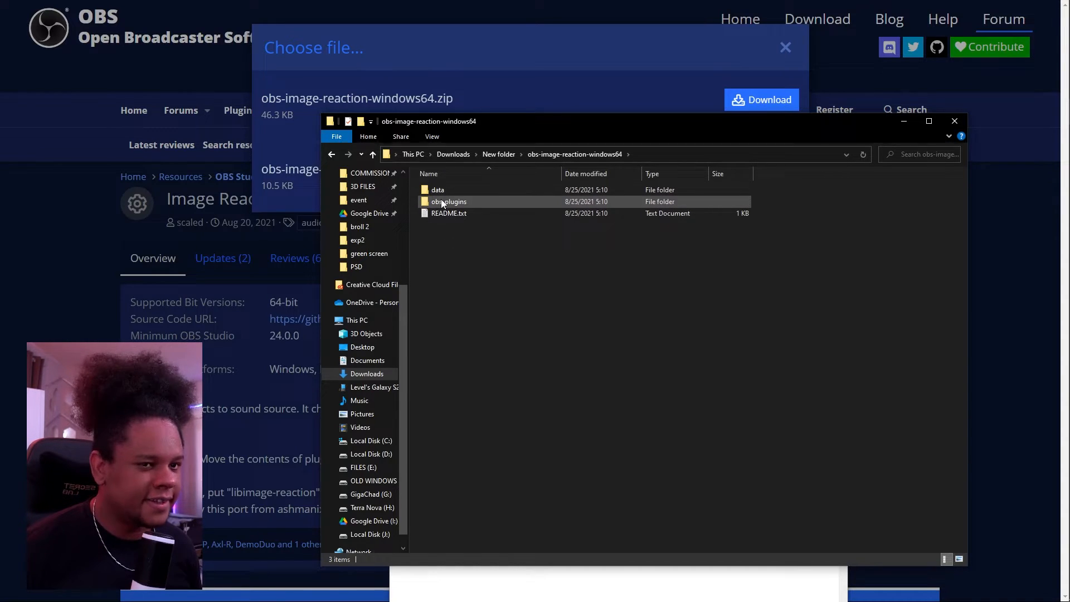
pyautogui.click(437, 190)
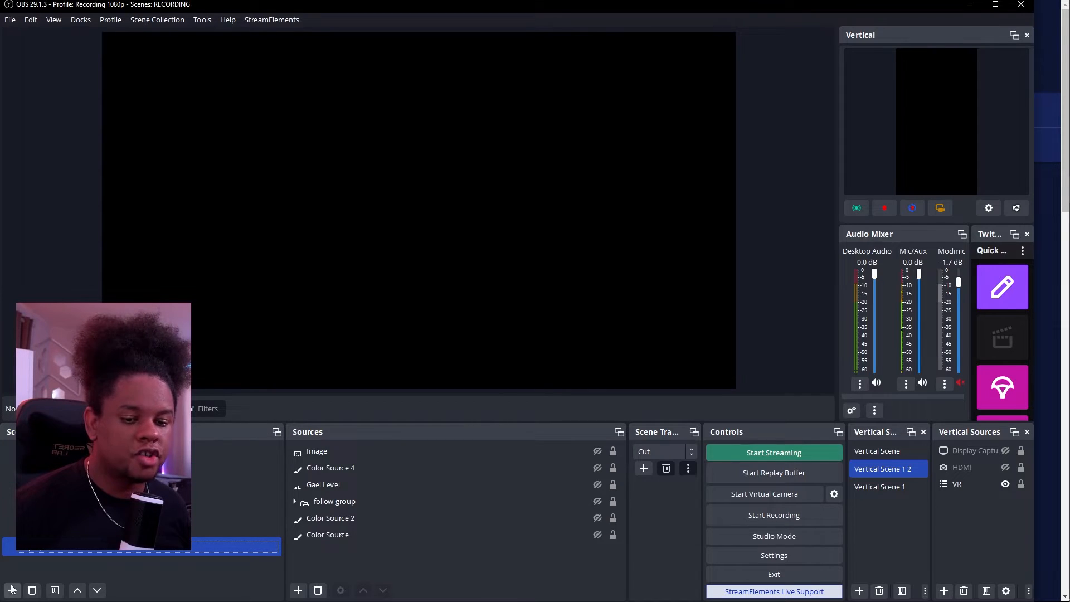
# Step: Create the PNGtuber scene and add an Image Reaction source to it
pyautogui.click(141, 566)
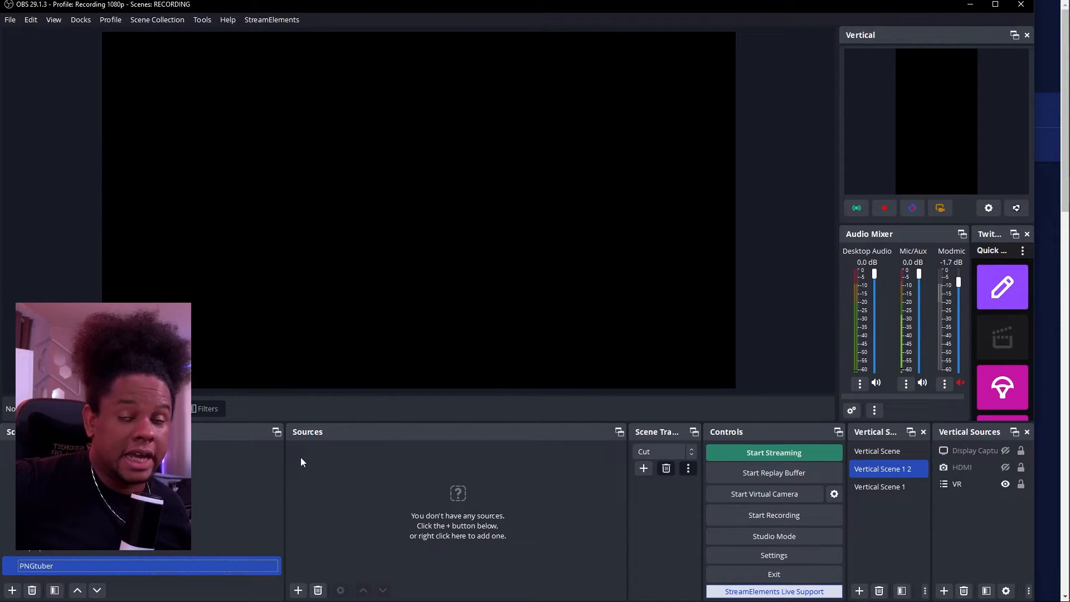
pyautogui.click(298, 591)
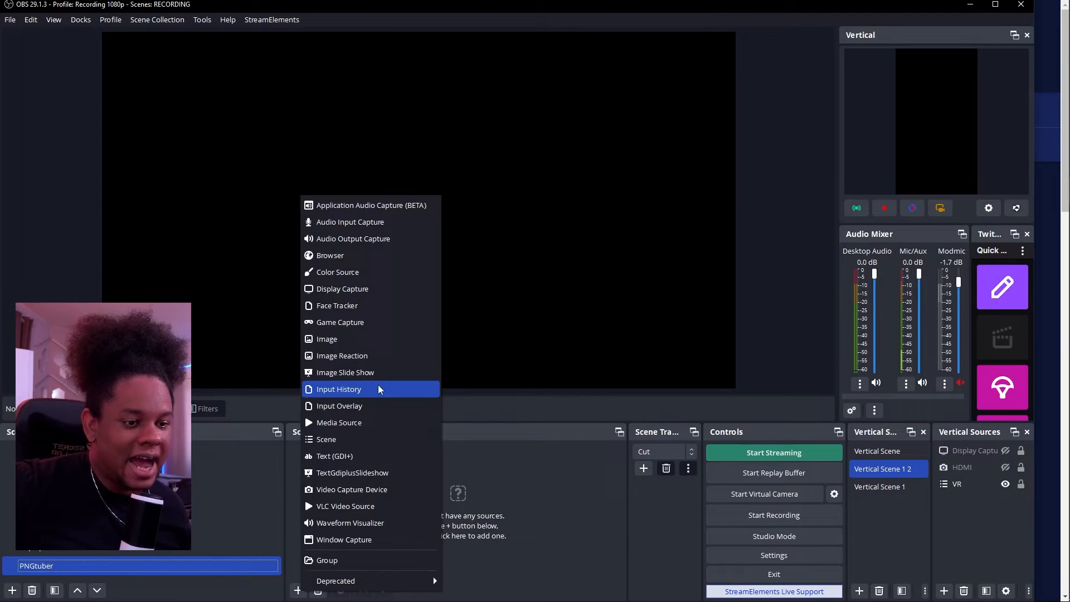
pyautogui.moveTo(341, 355)
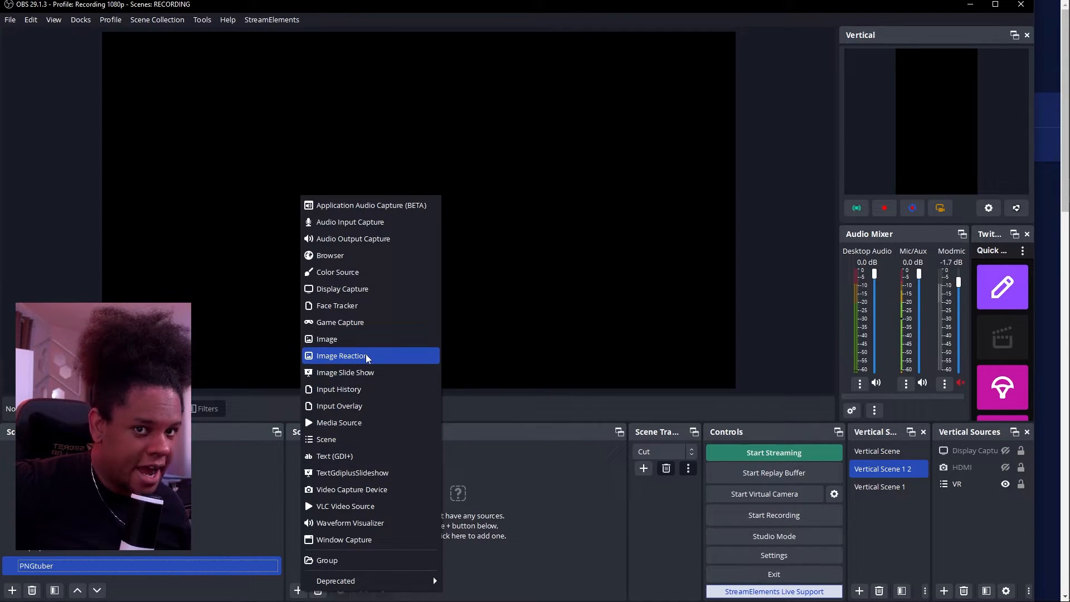
pyautogui.click(341, 356)
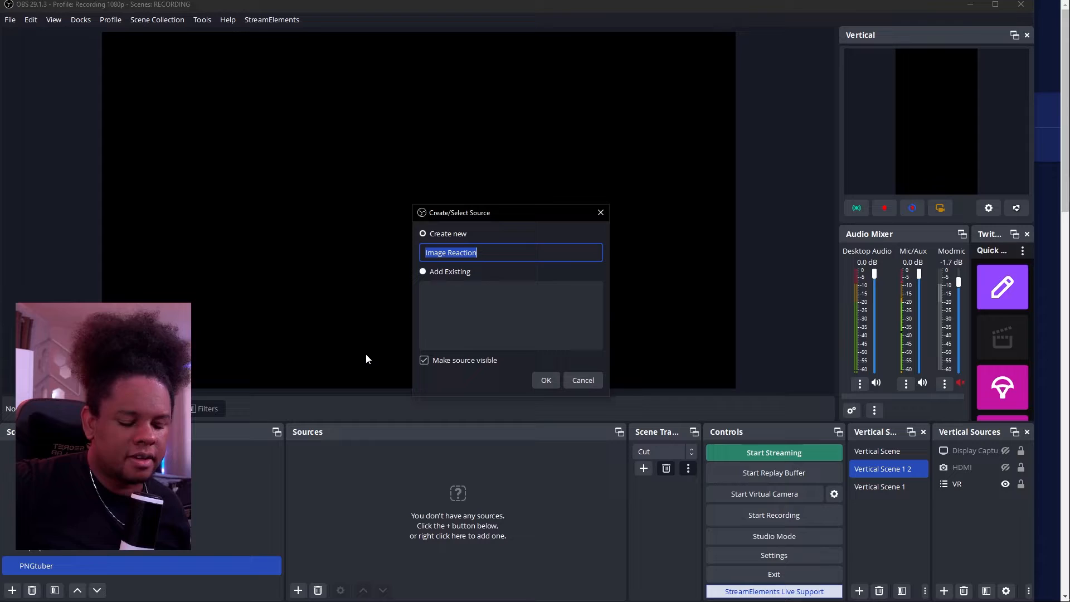
pyautogui.click(545, 380)
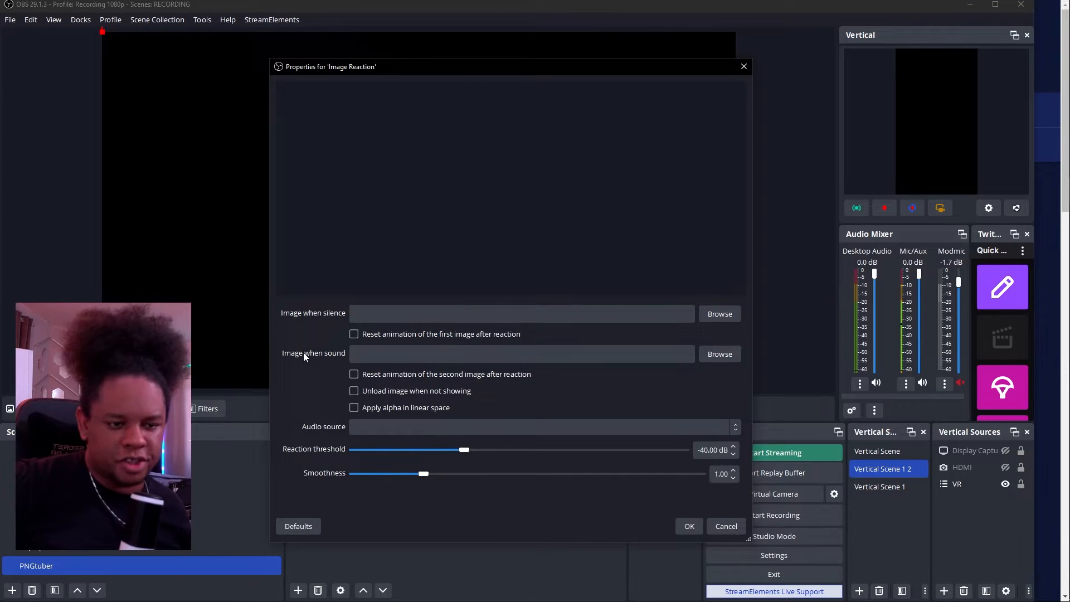
pyautogui.moveTo(311, 373)
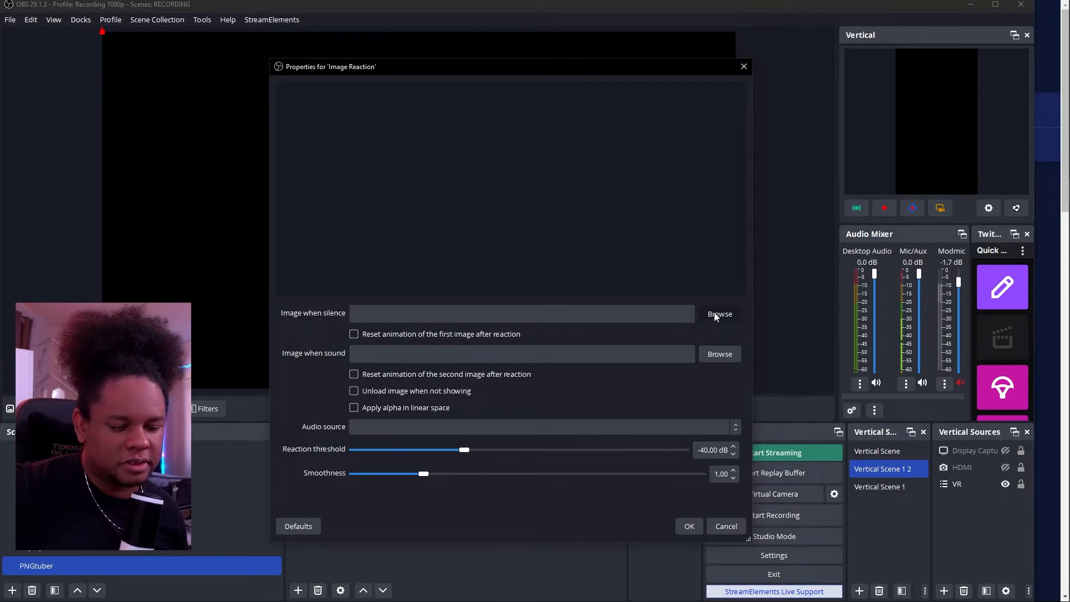
# Step: Assign 2.png as the silent image and 3.png as the talking image
pyautogui.click(719, 314)
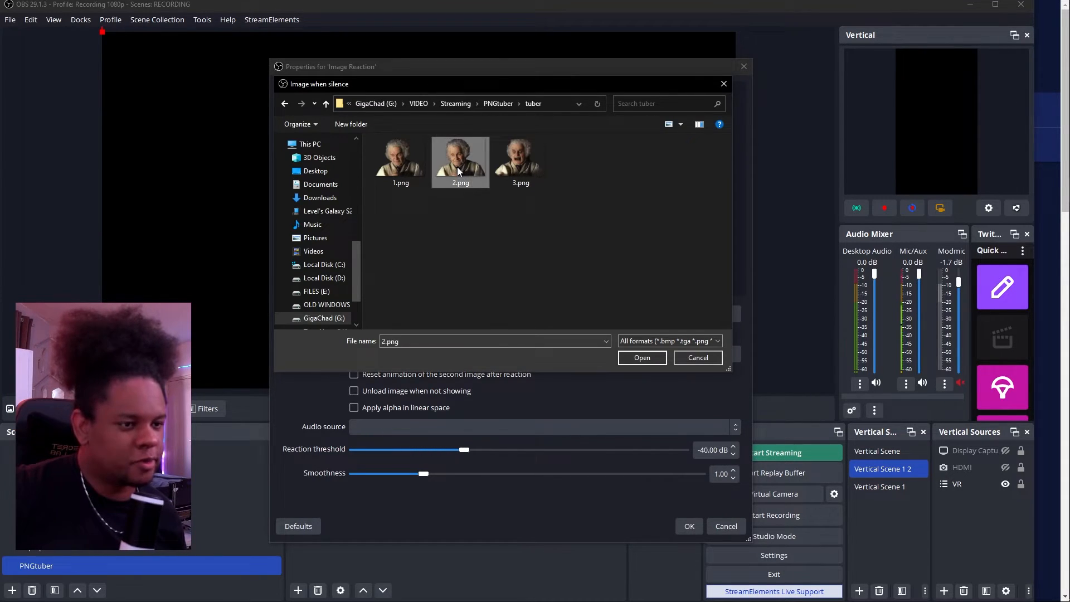
pyautogui.click(641, 358)
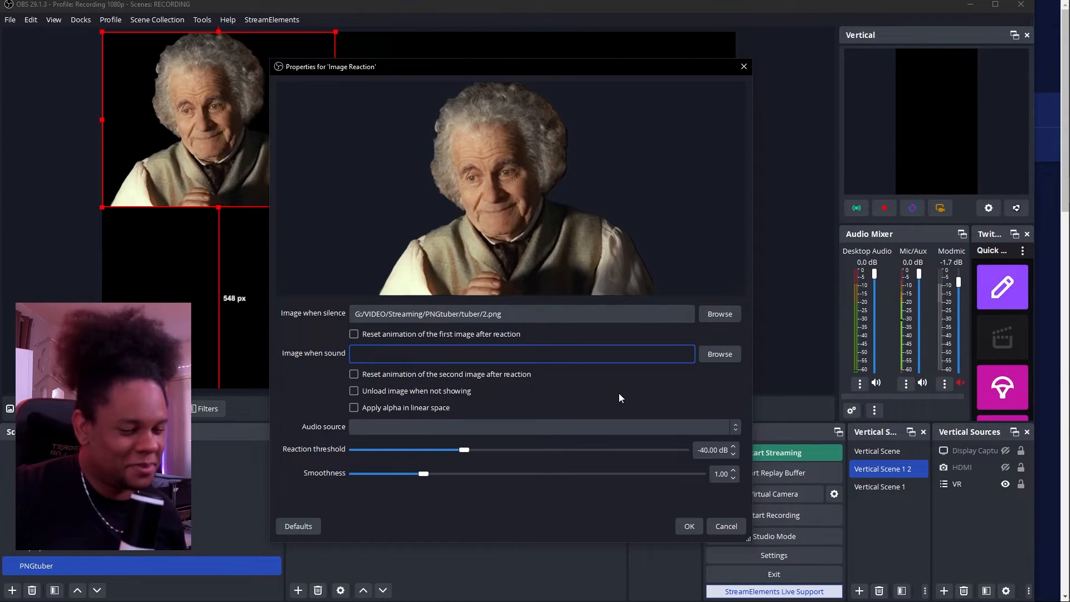
pyautogui.click(719, 353)
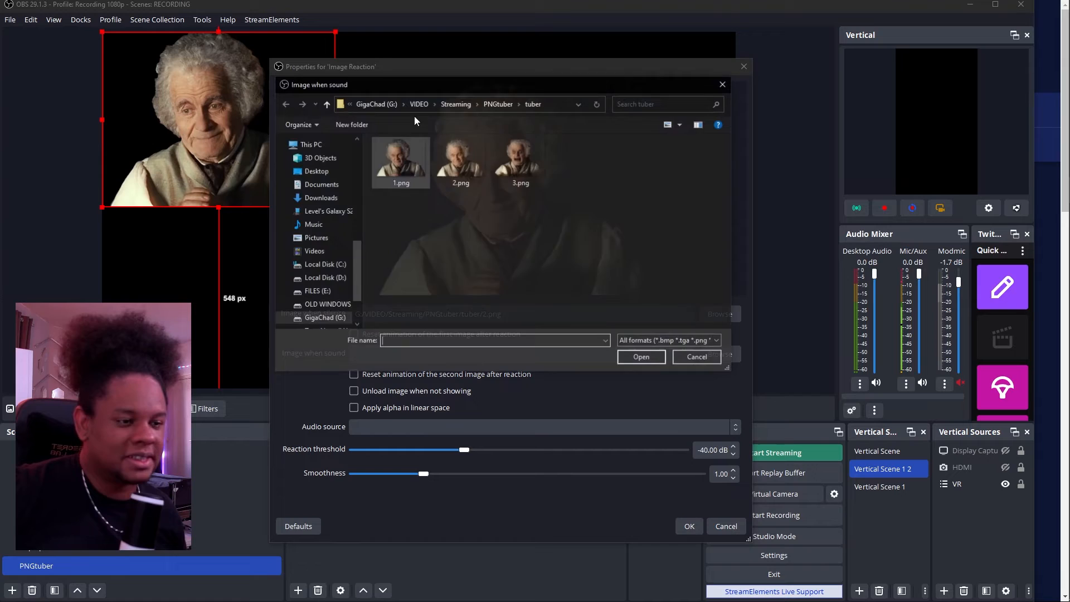
pyautogui.click(640, 357)
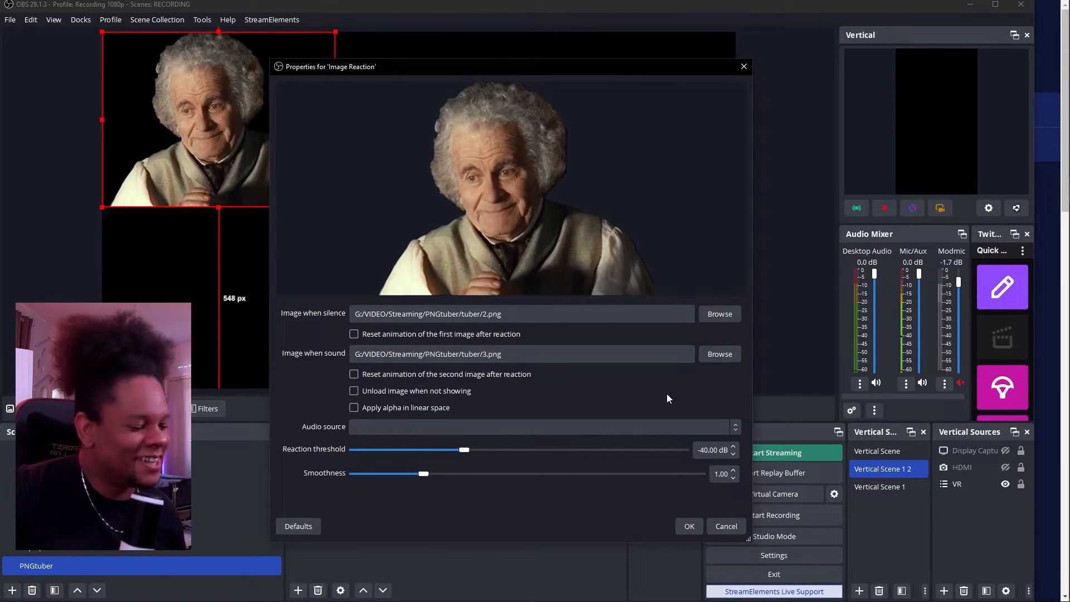
pyautogui.moveTo(382, 344)
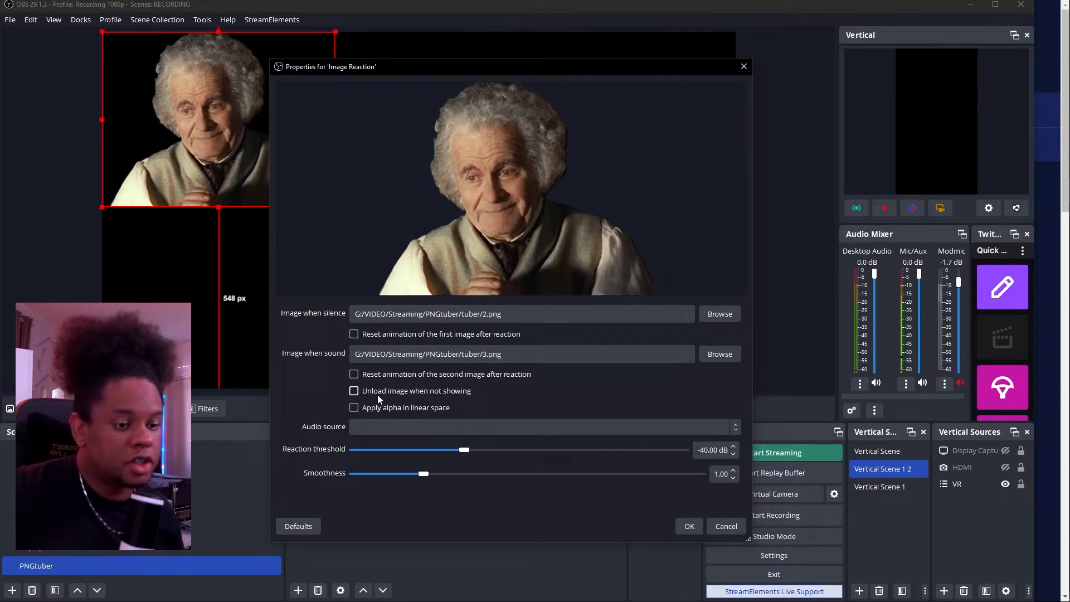
pyautogui.moveTo(389, 398)
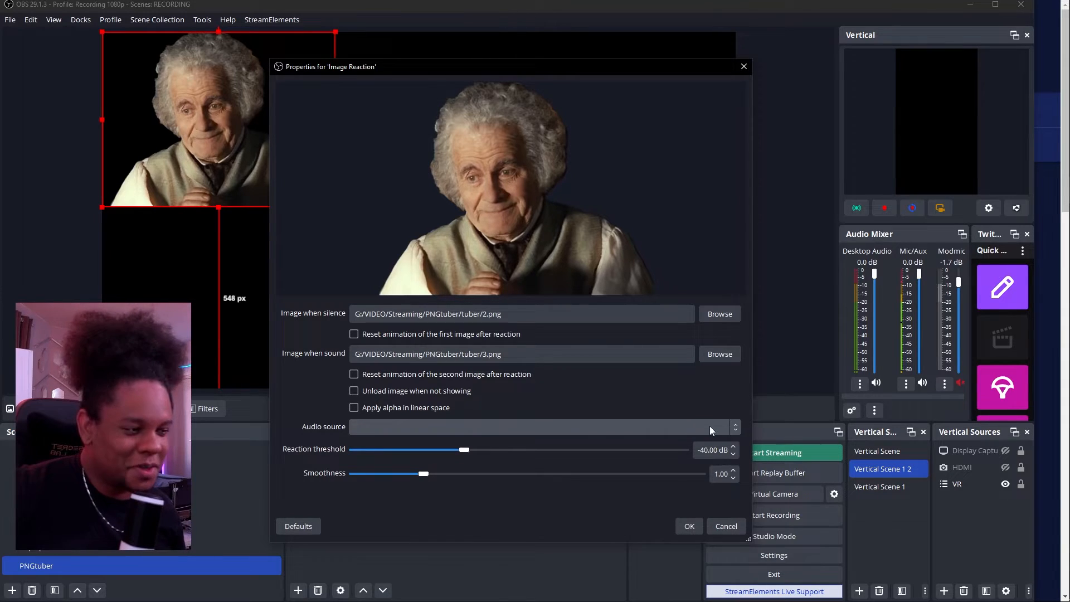
pyautogui.click(539, 426)
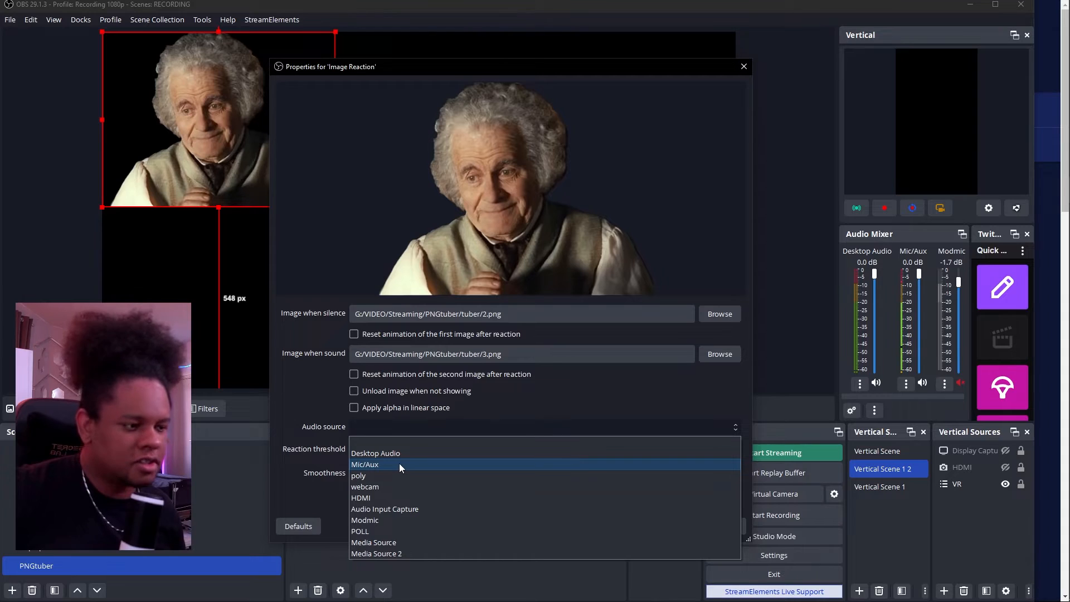
# Step: Select Mic/Aux as the Image Reaction source's triggering audio
pyautogui.click(365, 464)
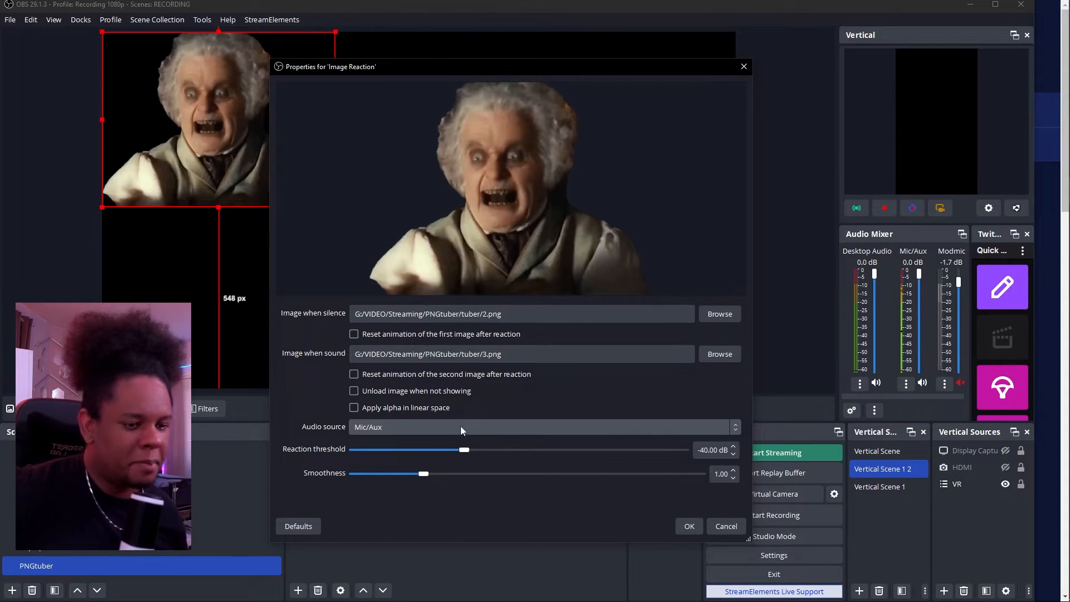
# Step: Try thresholds up to about -31.7 dB and settle near -39 dB
pyautogui.moveTo(464, 449); pyautogui.dragTo(484, 449)
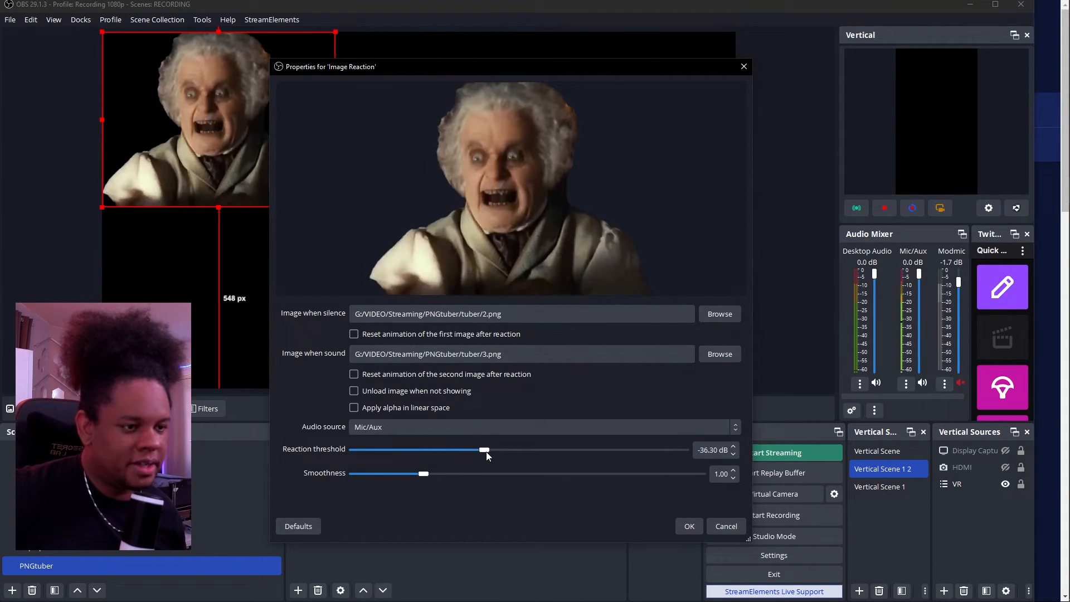
pyautogui.moveTo(483, 449); pyautogui.dragTo(494, 449)
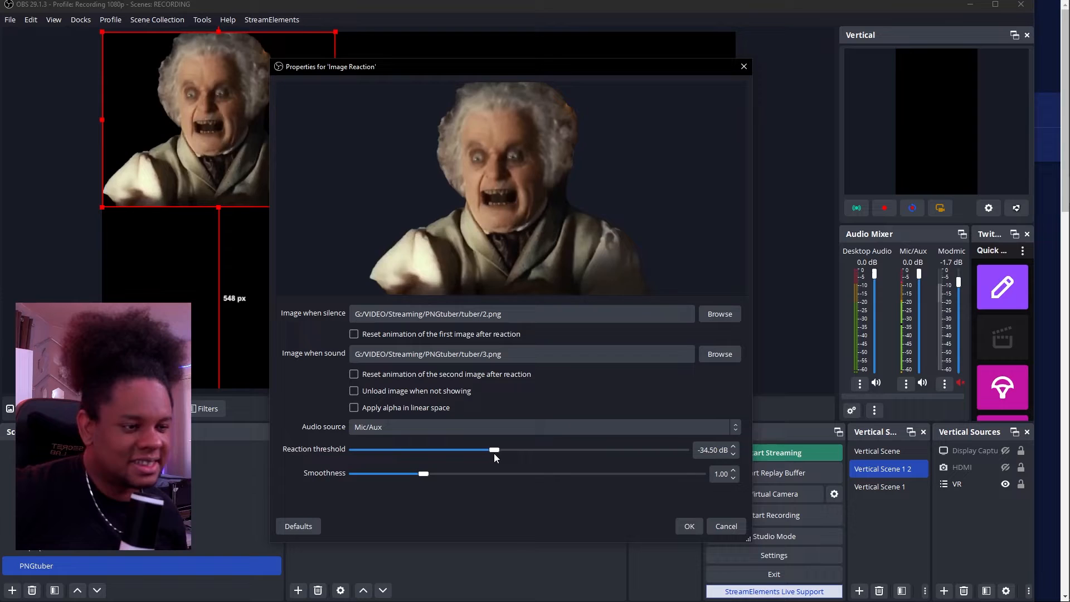
pyautogui.moveTo(495, 449); pyautogui.dragTo(508, 449)
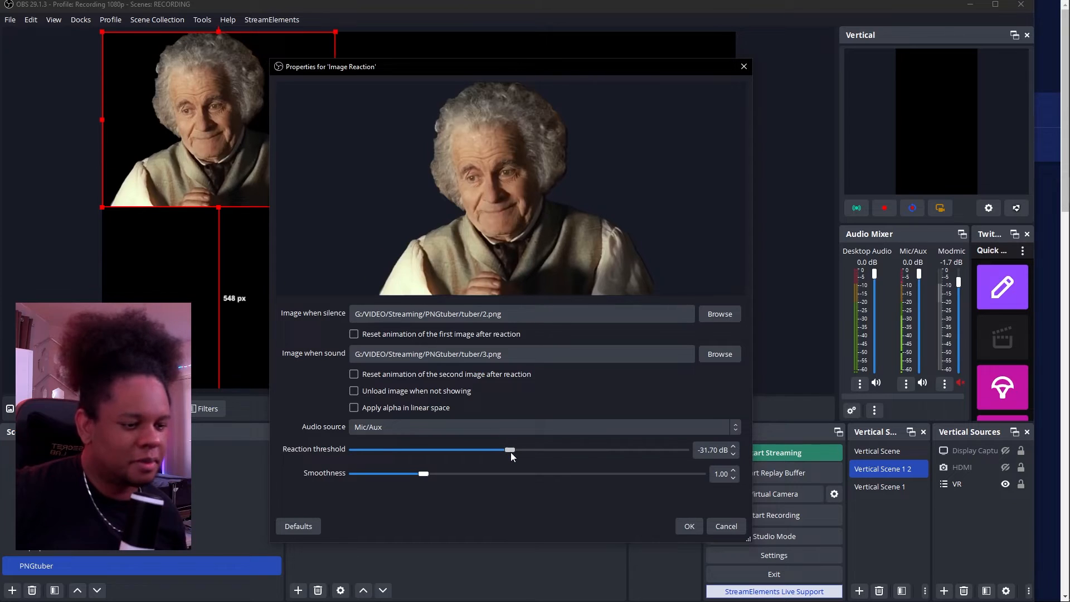
pyautogui.moveTo(510, 450); pyautogui.dragTo(485, 449)
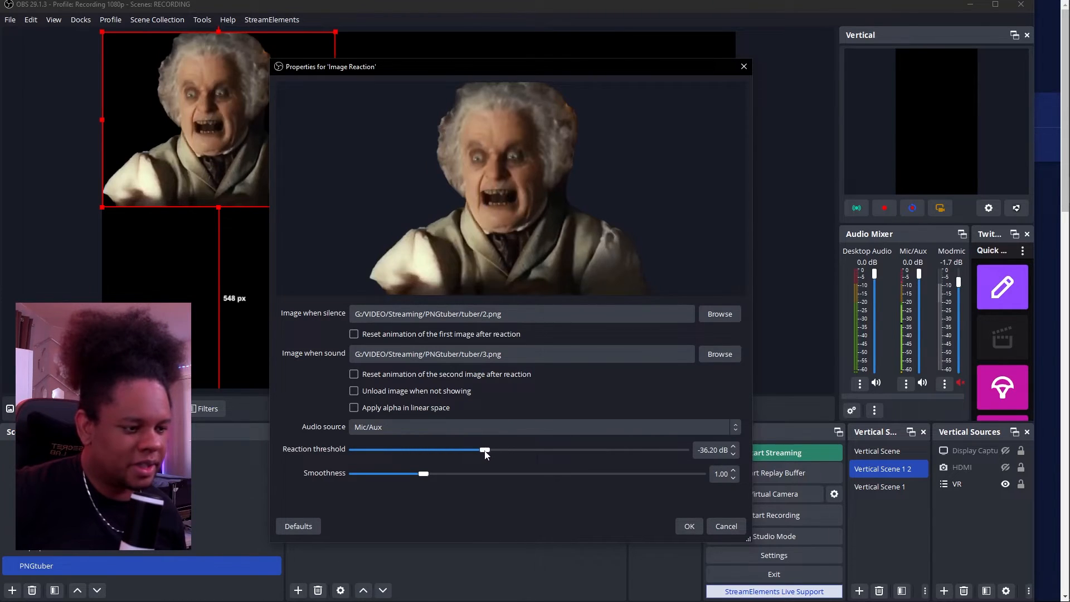
pyautogui.moveTo(485, 449); pyautogui.dragTo(475, 449)
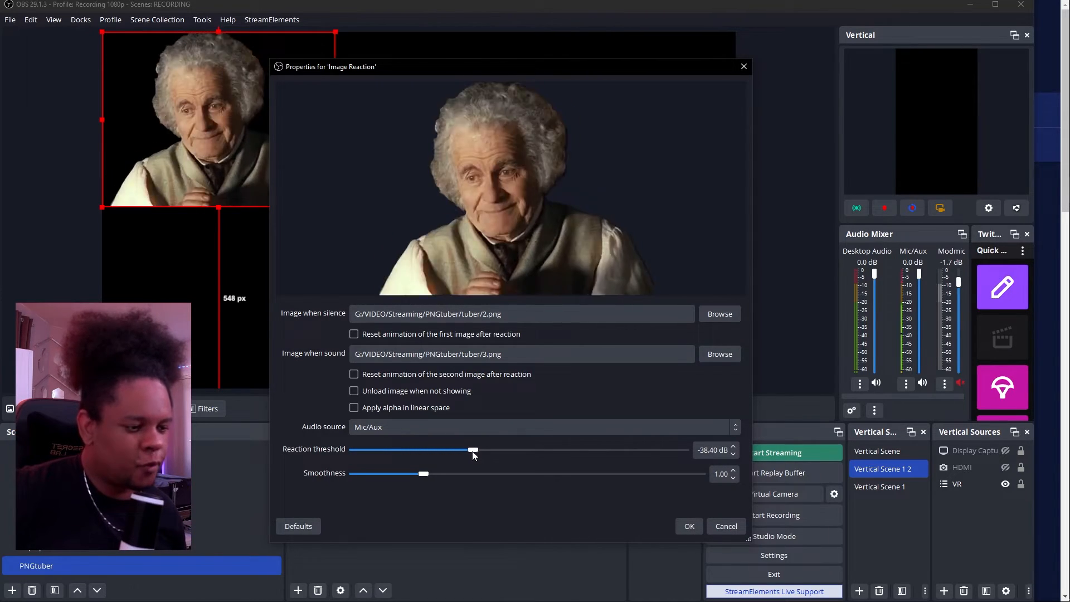
pyautogui.moveTo(473, 449); pyautogui.dragTo(469, 450)
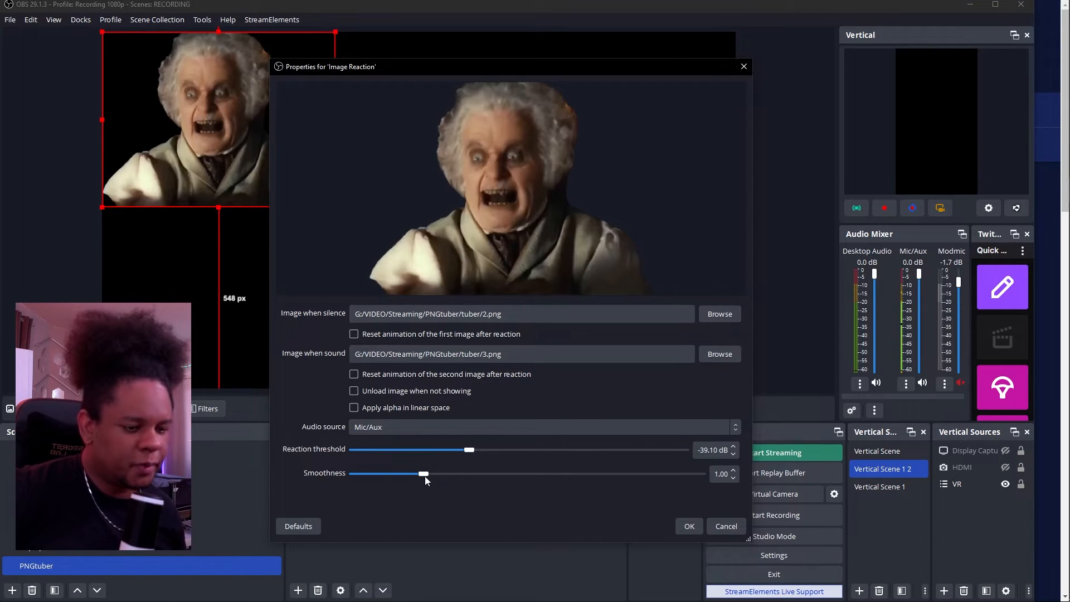
# Step: Try smoothness values from 5.00 down to 0, ending back at 1.00
pyautogui.moveTo(423, 472); pyautogui.dragTo(700, 473)
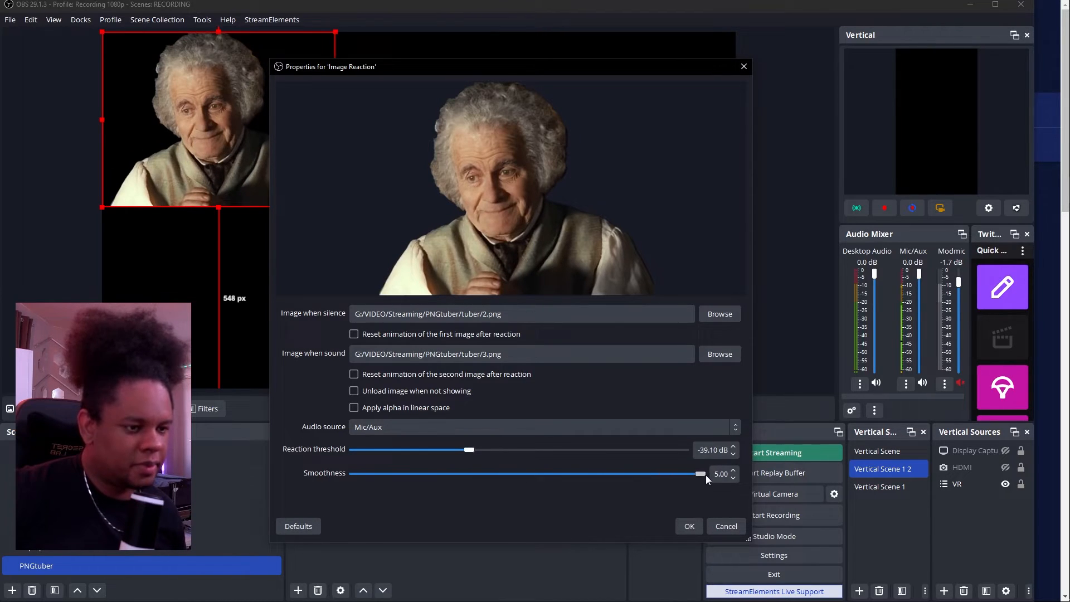
pyautogui.moveTo(700, 473); pyautogui.dragTo(458, 473)
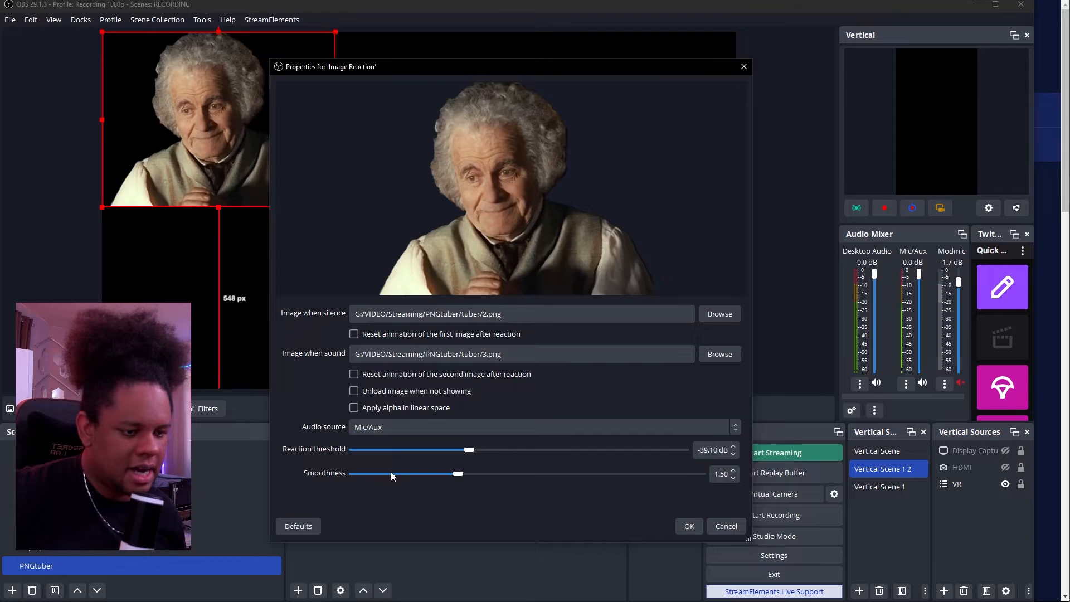
pyautogui.moveTo(457, 474); pyautogui.dragTo(424, 474)
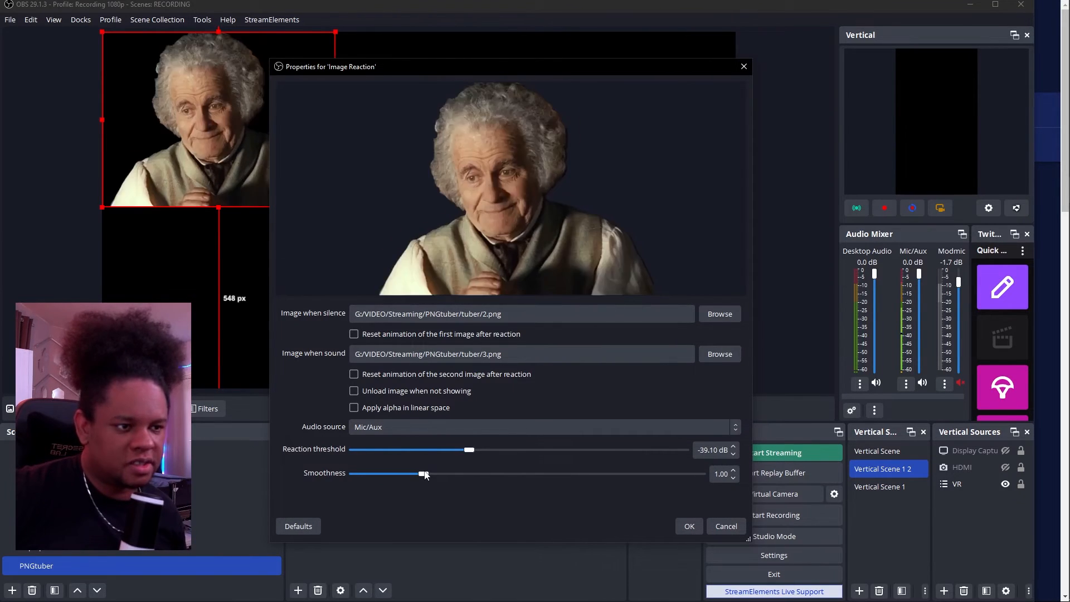
pyautogui.moveTo(424, 474); pyautogui.dragTo(354, 474)
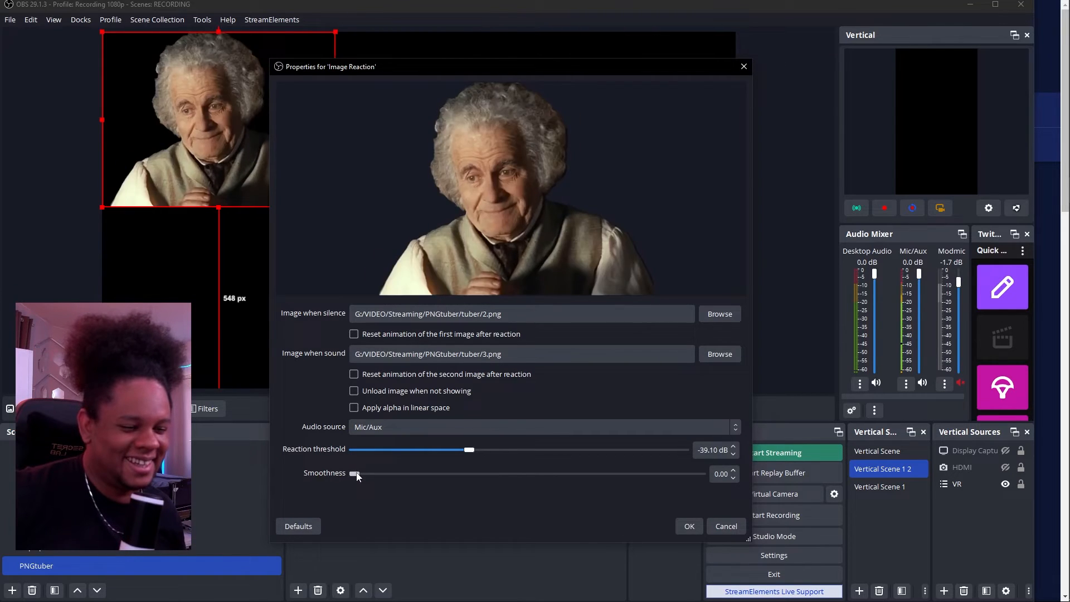
pyautogui.moveTo(355, 474); pyautogui.dragTo(409, 474)
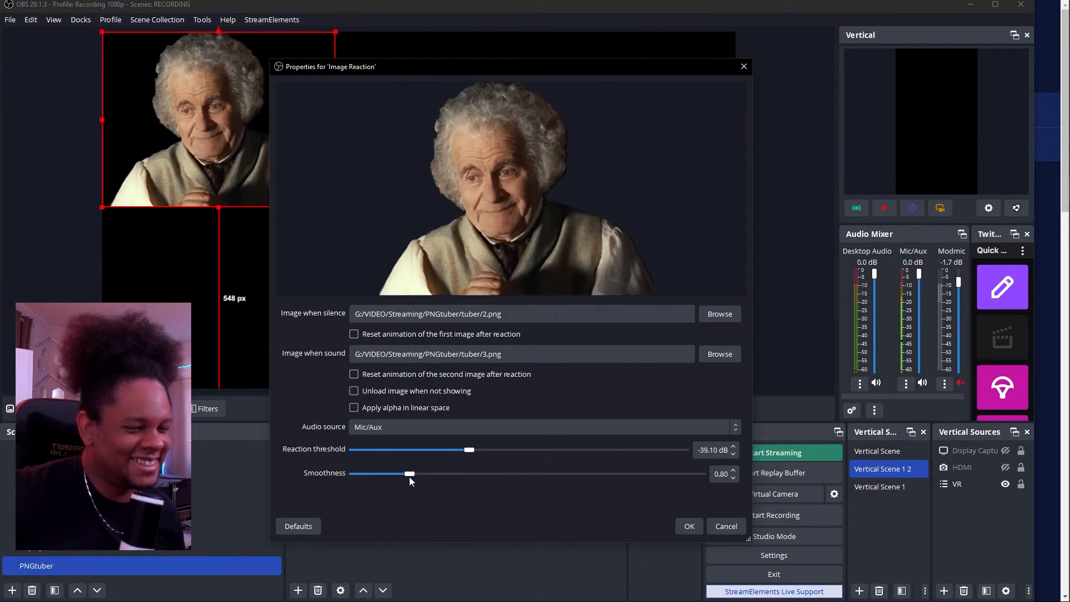
pyautogui.moveTo(408, 473); pyautogui.dragTo(425, 472)
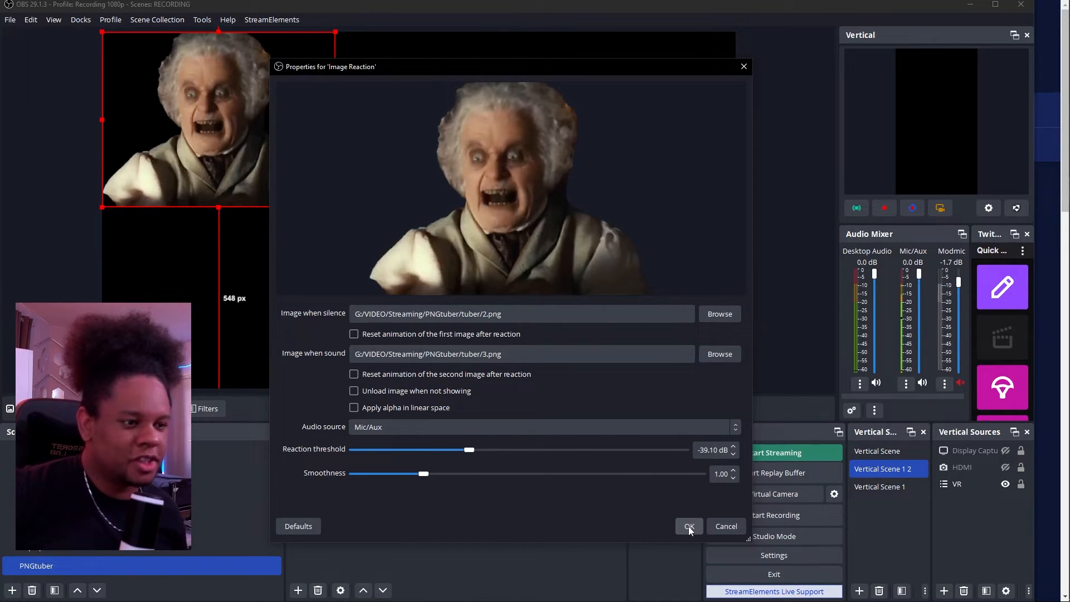
# Step: Confirm the Image Reaction properties and show the PNGtuber scene preview
pyautogui.click(689, 525)
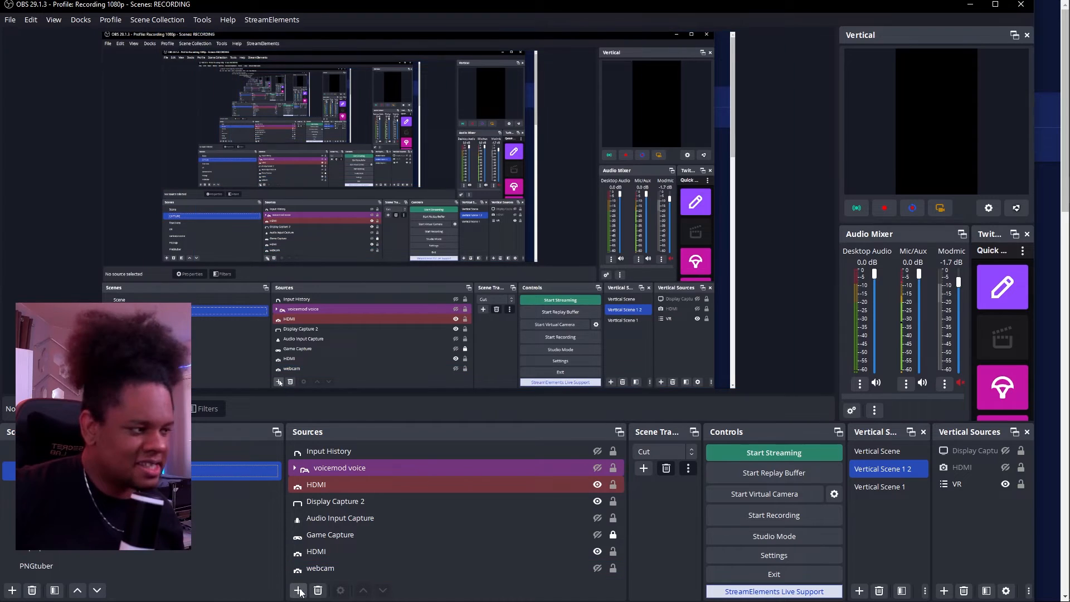
pyautogui.click(299, 590)
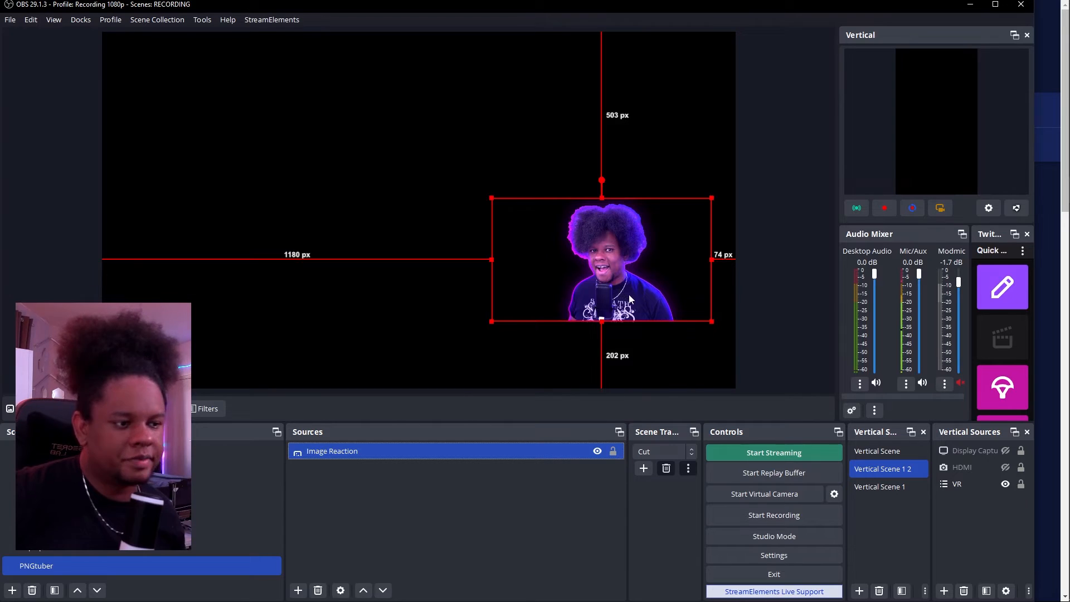
# Step: Scale up the Image Reaction cutout by dragging its corner handle in the canvas
pyautogui.moveTo(491, 199); pyautogui.dragTo(467, 219)
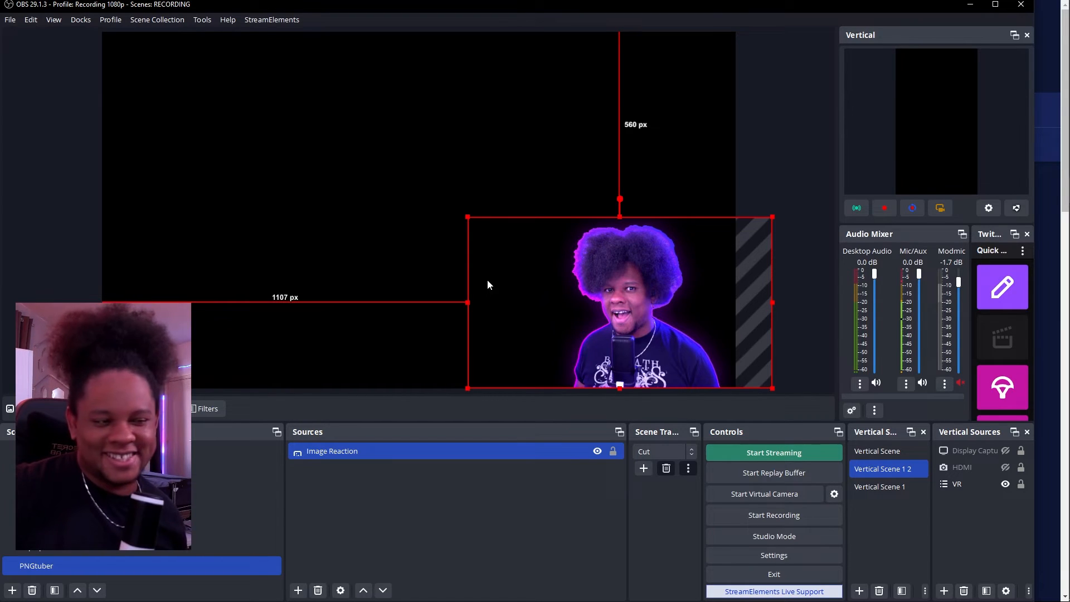
pyautogui.moveTo(483, 275)
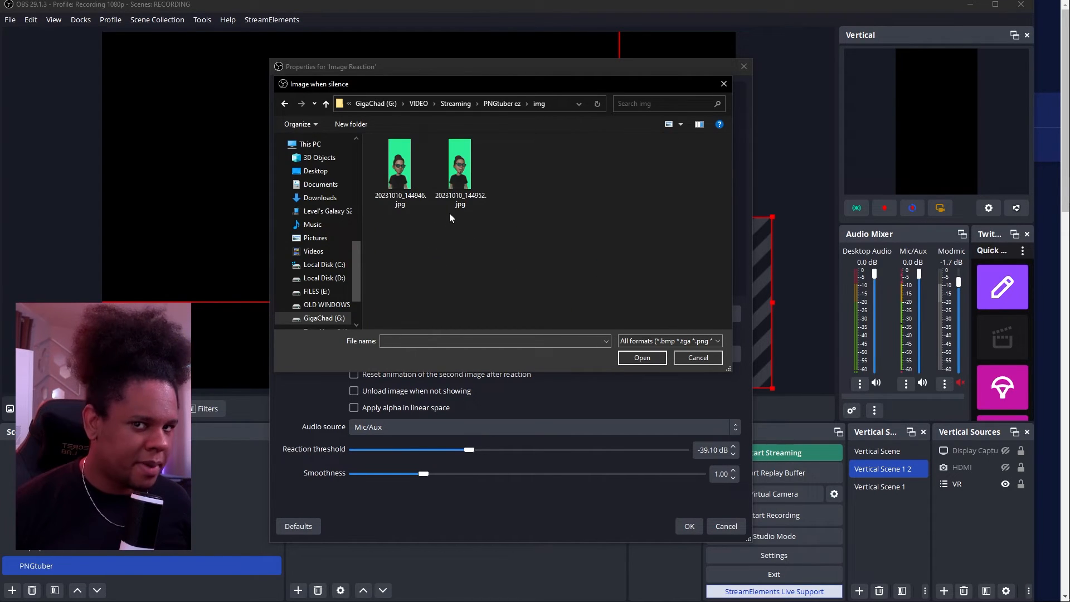
# Step: Load the Bitmoji JPGs as silent and talking images, then enlarge the avatar in the scene
pyautogui.click(641, 357)
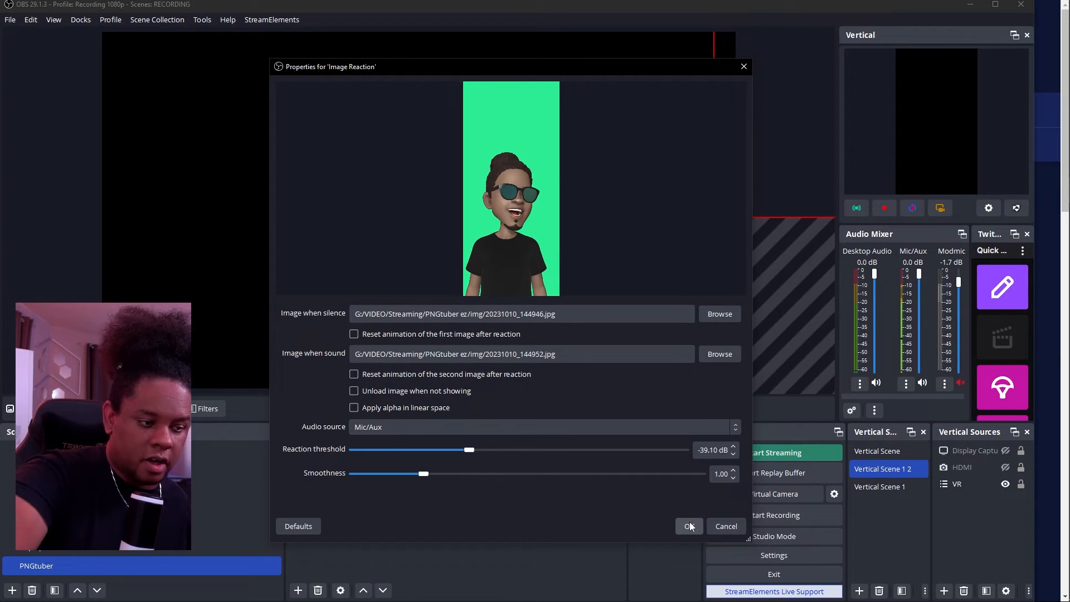
pyautogui.click(689, 526)
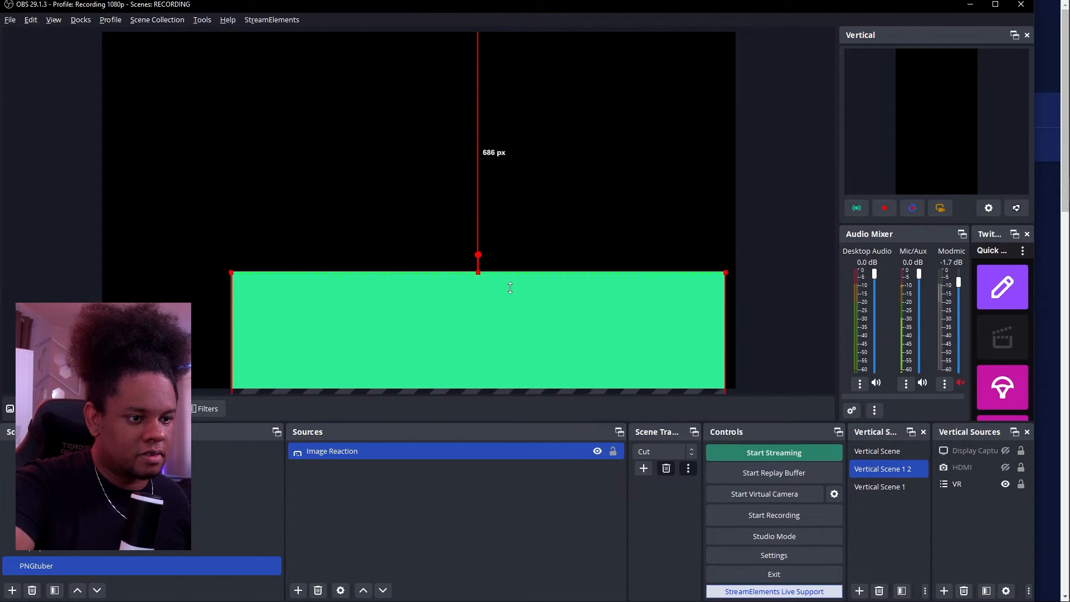
pyautogui.moveTo(478, 273); pyautogui.dragTo(524, 57)
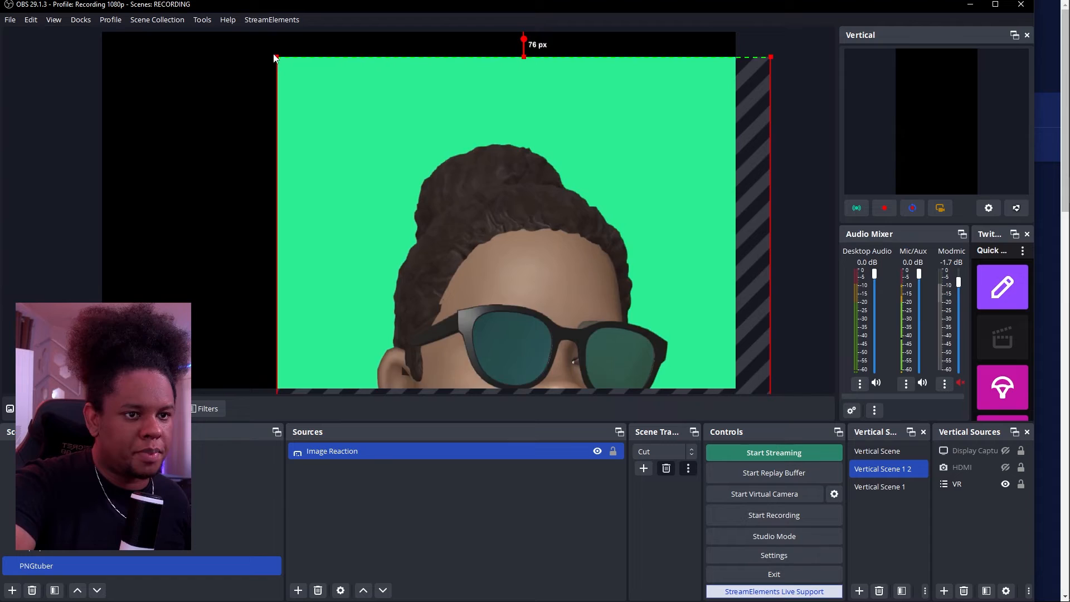
# Step: Add a Color Key filter with Custom Color key type to the avatar source
pyautogui.rightClick(332, 450)
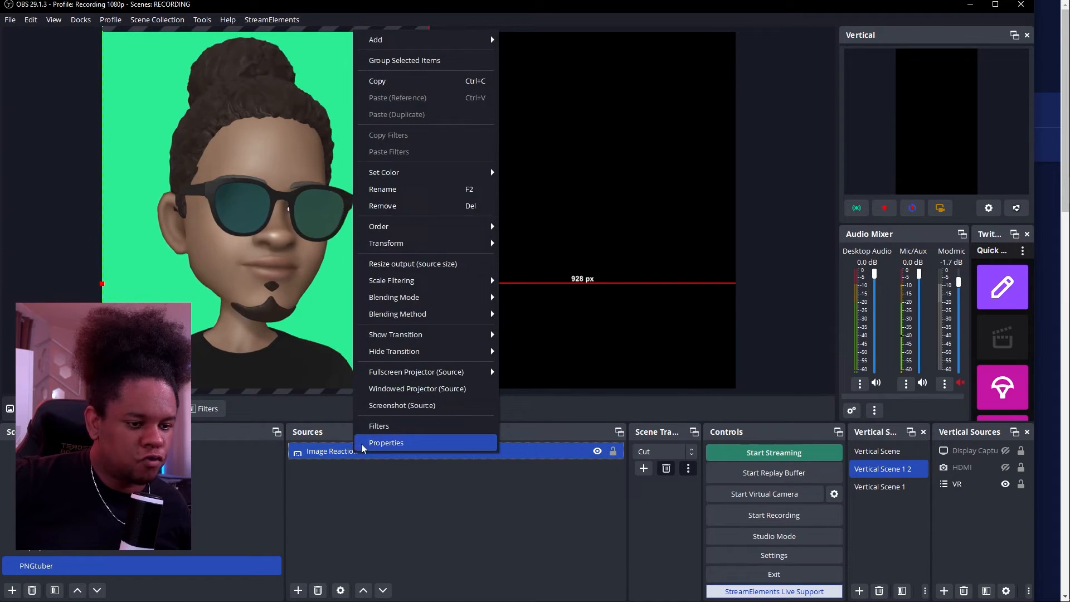
pyautogui.click(379, 426)
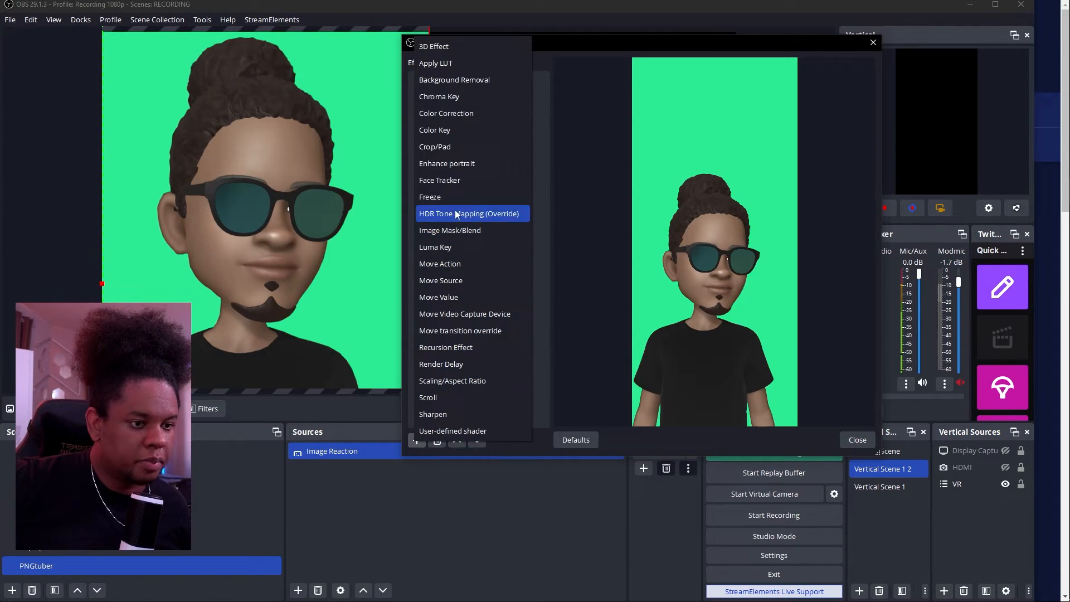
pyautogui.moveTo(435, 129)
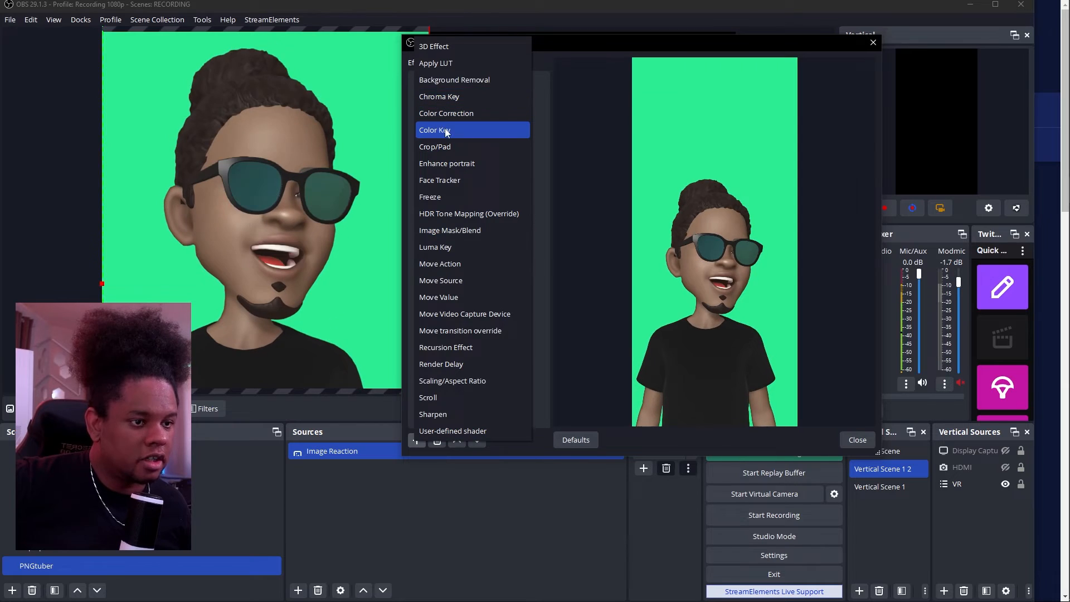
pyautogui.click(435, 129)
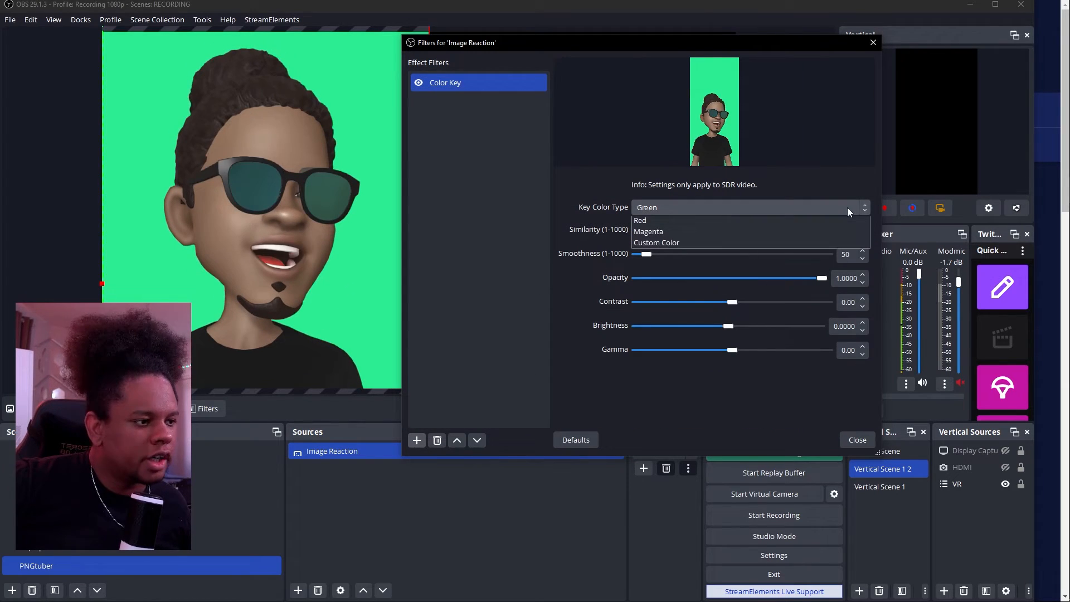
pyautogui.click(656, 242)
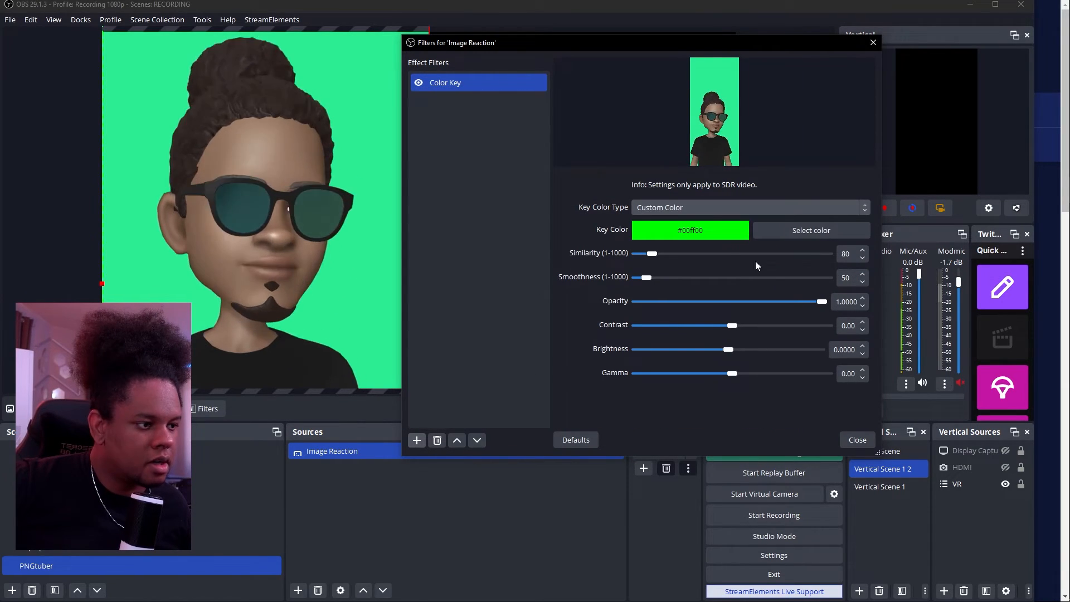
# Step: Sample the avatar's green background (#2bee94) as the key colour and confirm it
pyautogui.click(810, 229)
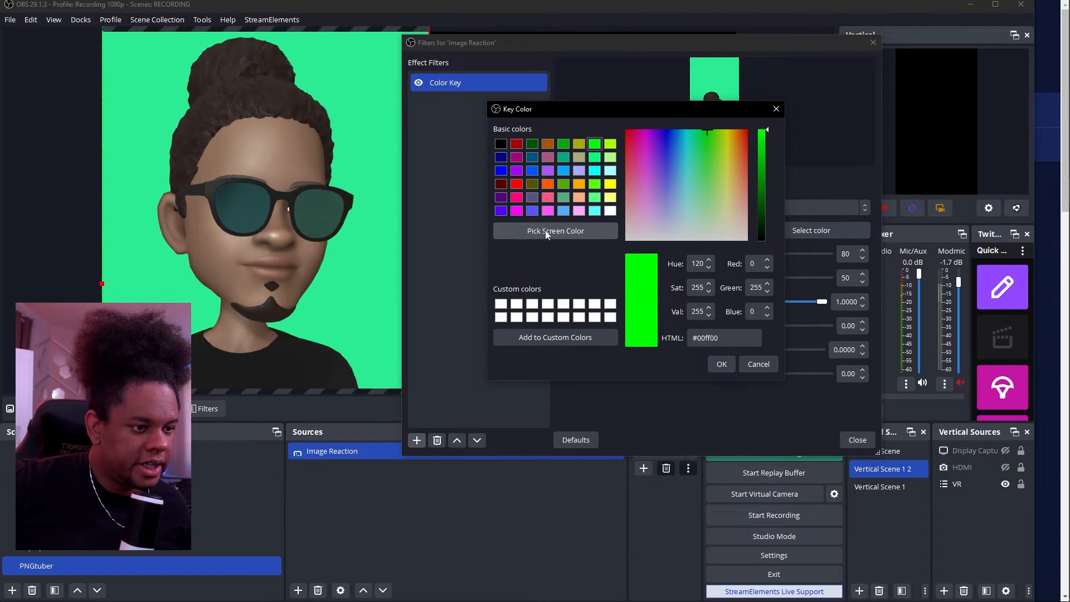
pyautogui.click(555, 231)
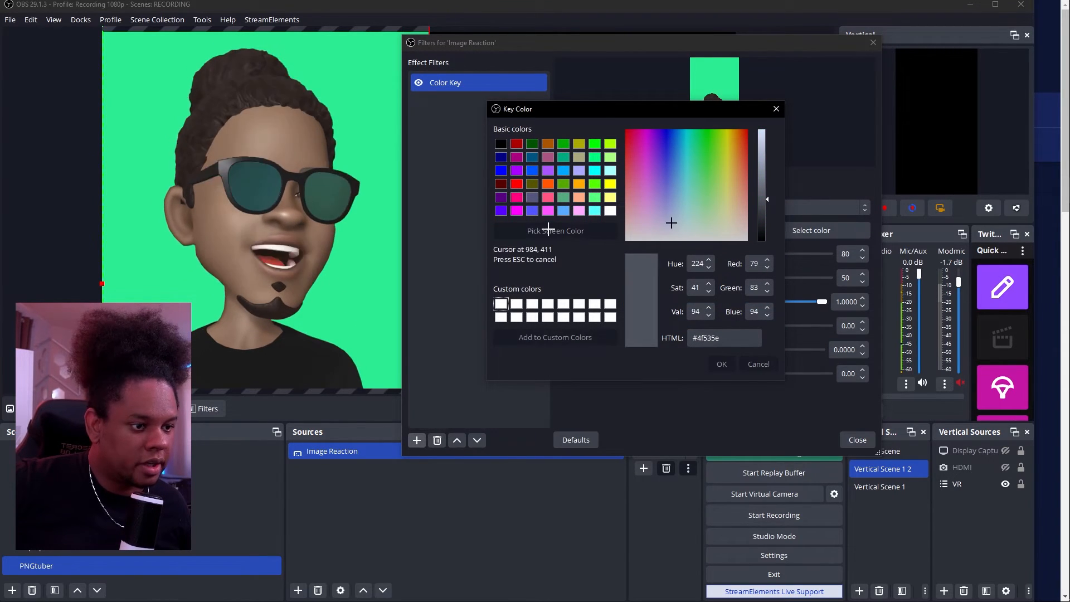
pyautogui.click(696, 148)
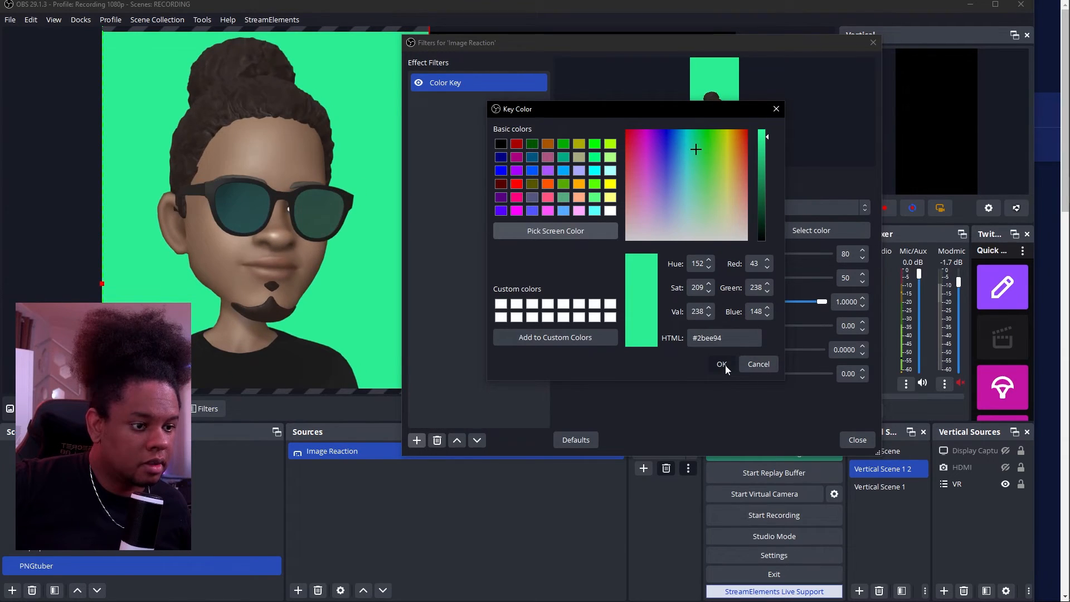
pyautogui.click(721, 364)
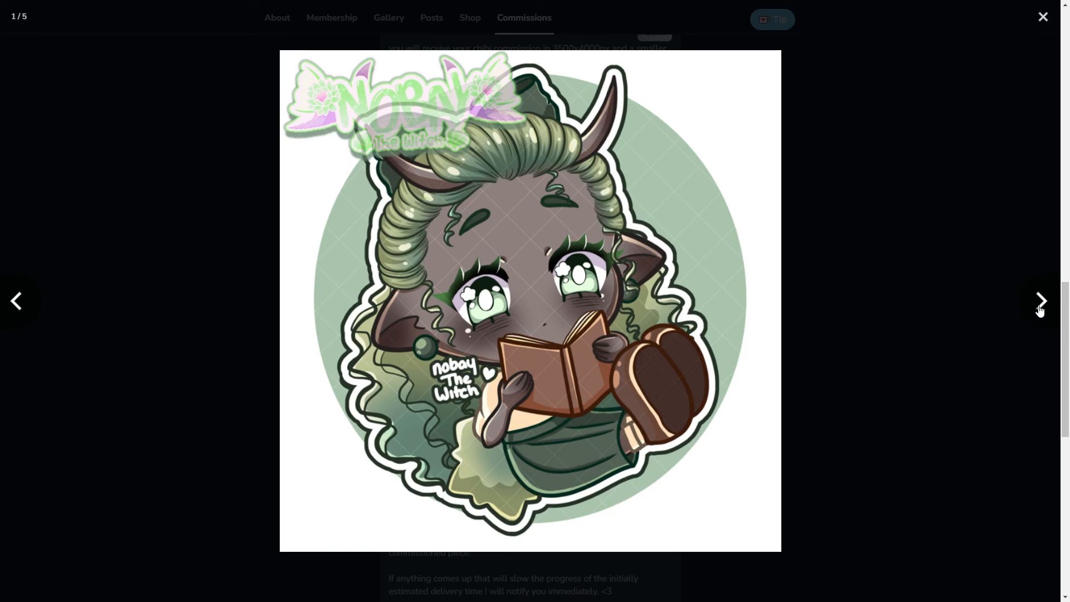
# Step: Advance the commission gallery to the next artwork, the Movie Date illustration
pyautogui.click(1040, 301)
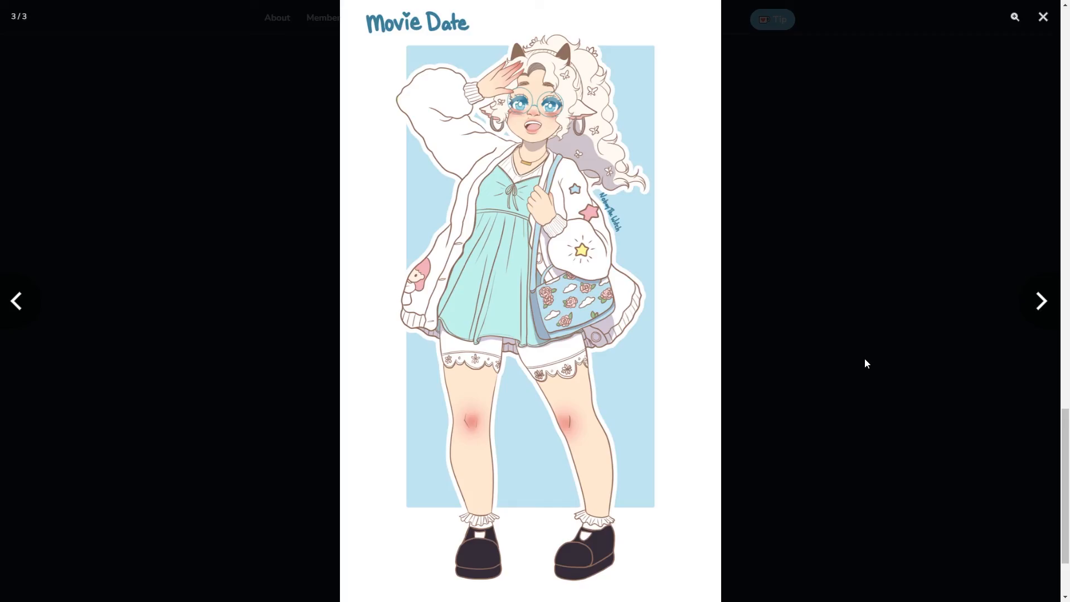